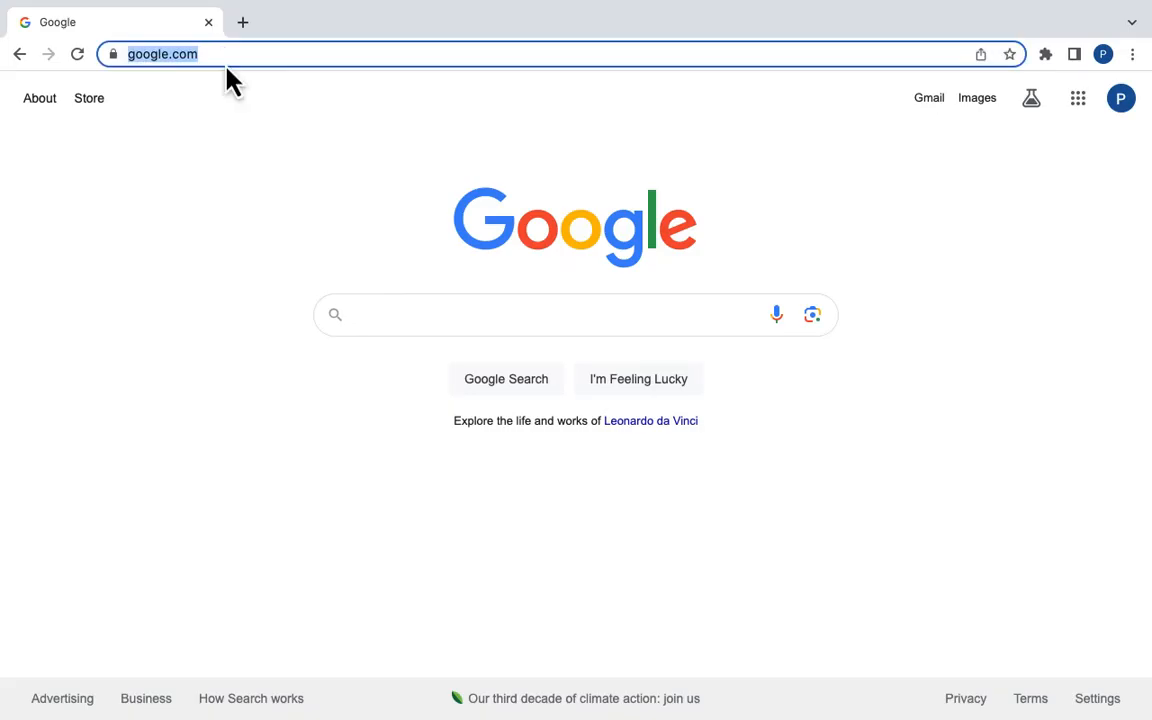
- From openai.com reach the API docs' community libraries page and locate the Java section
text(openai.com)
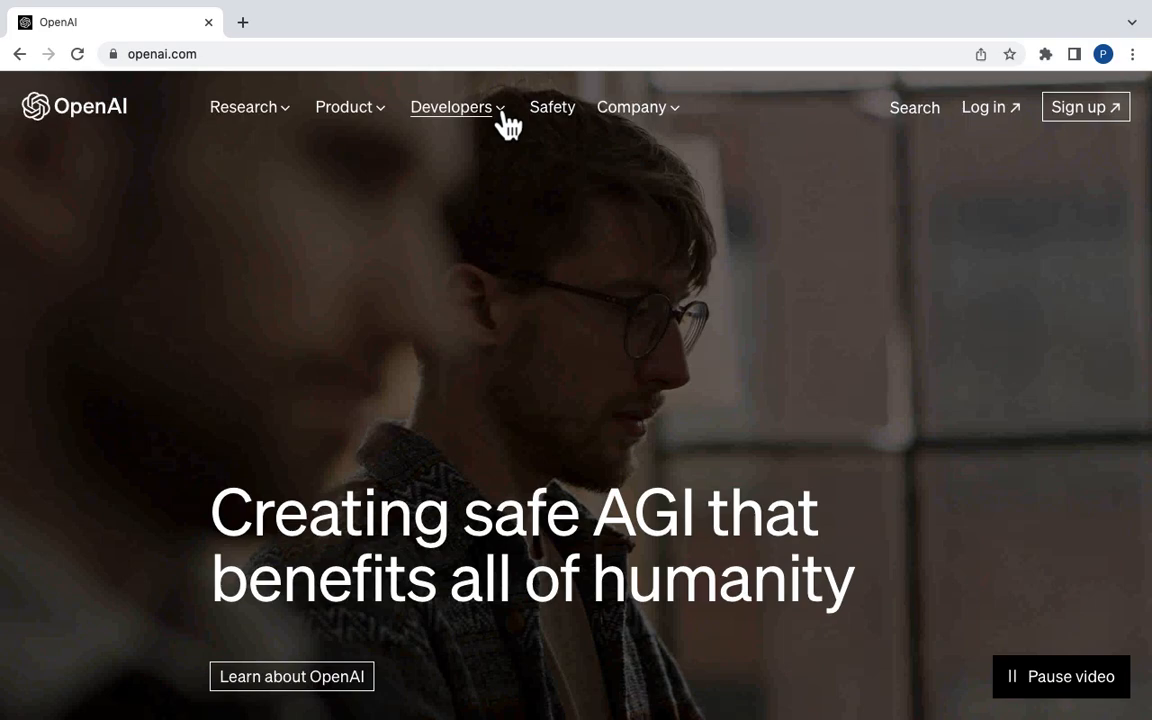
click(452, 108)
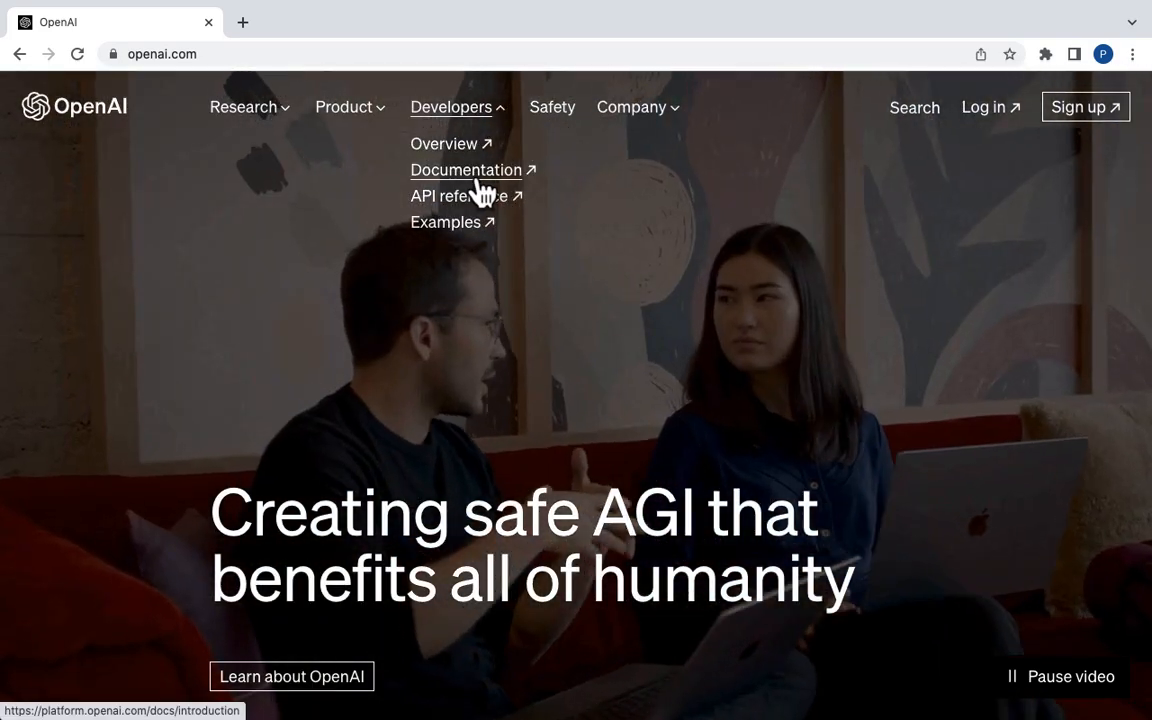
click(464, 168)
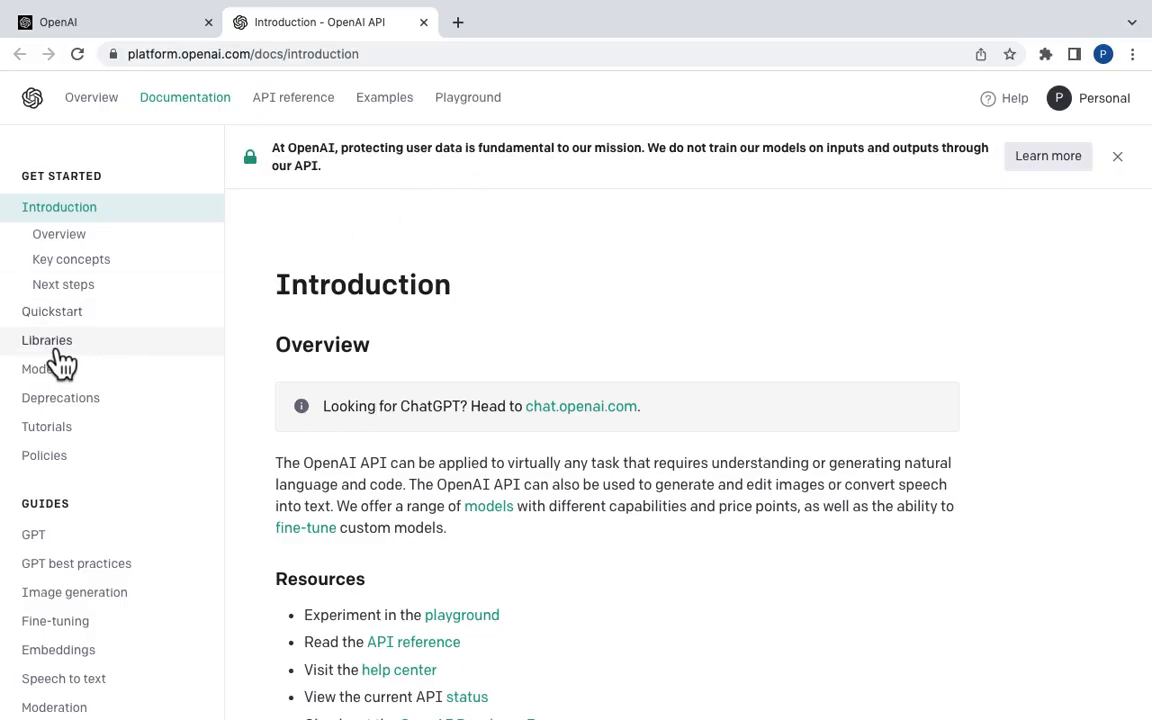
click(46, 340)
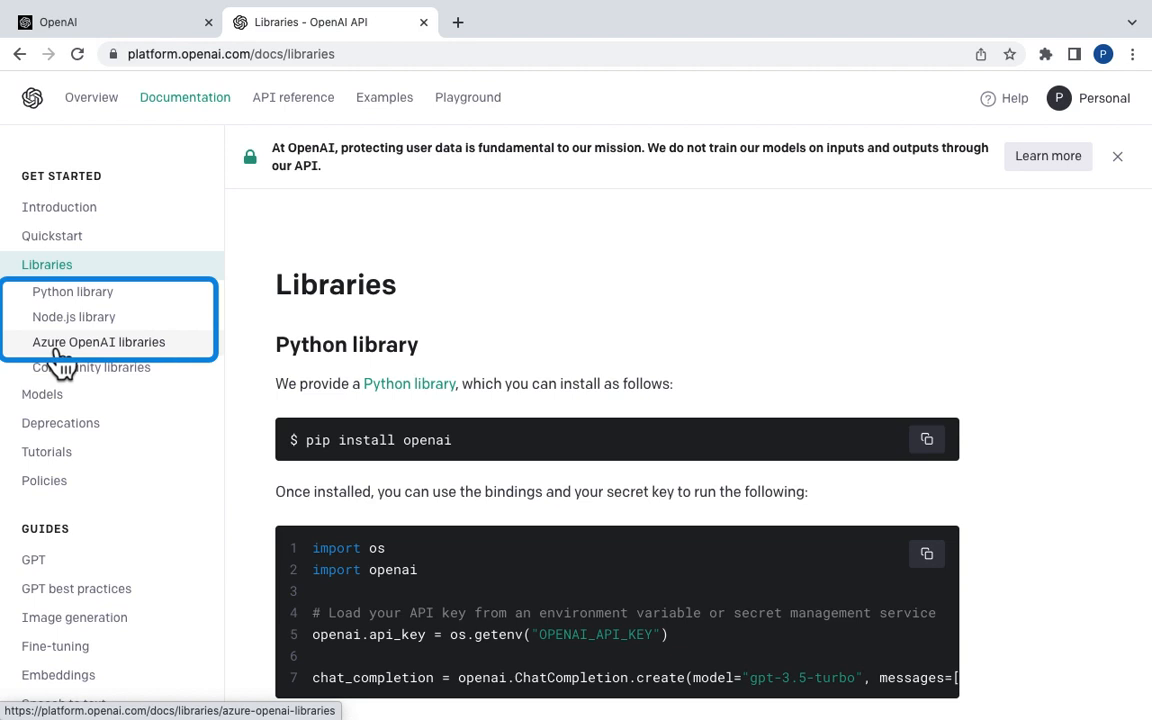
click(92, 368)
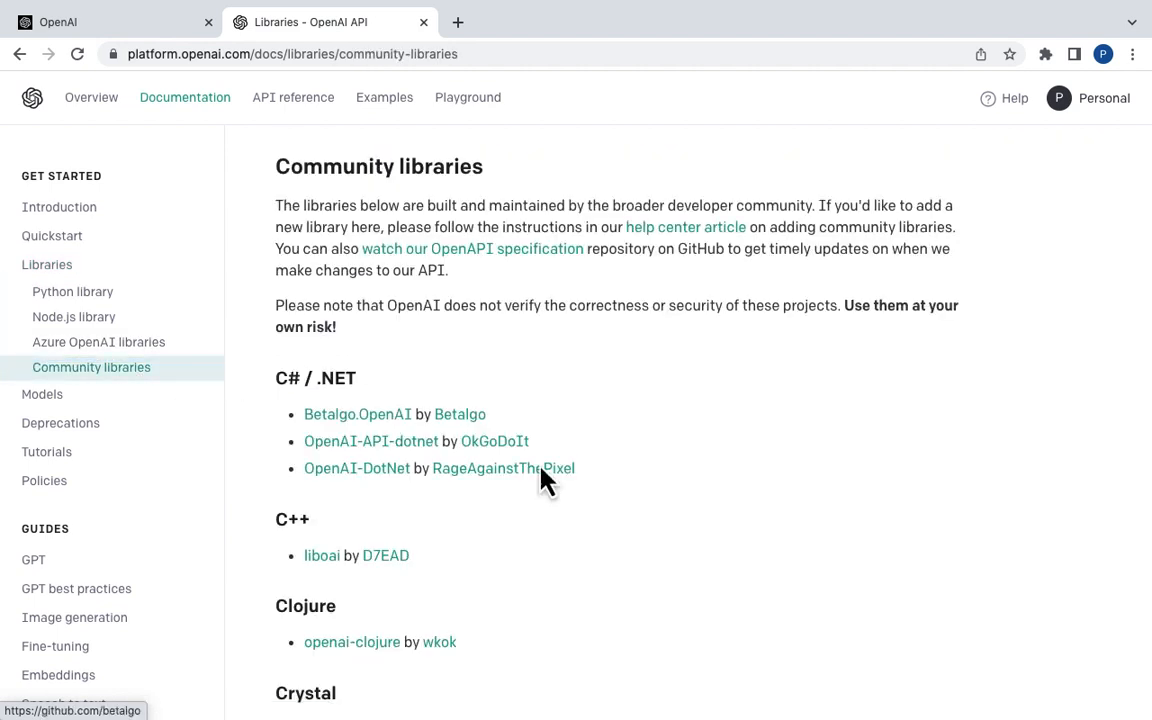
scroll(down, 3)
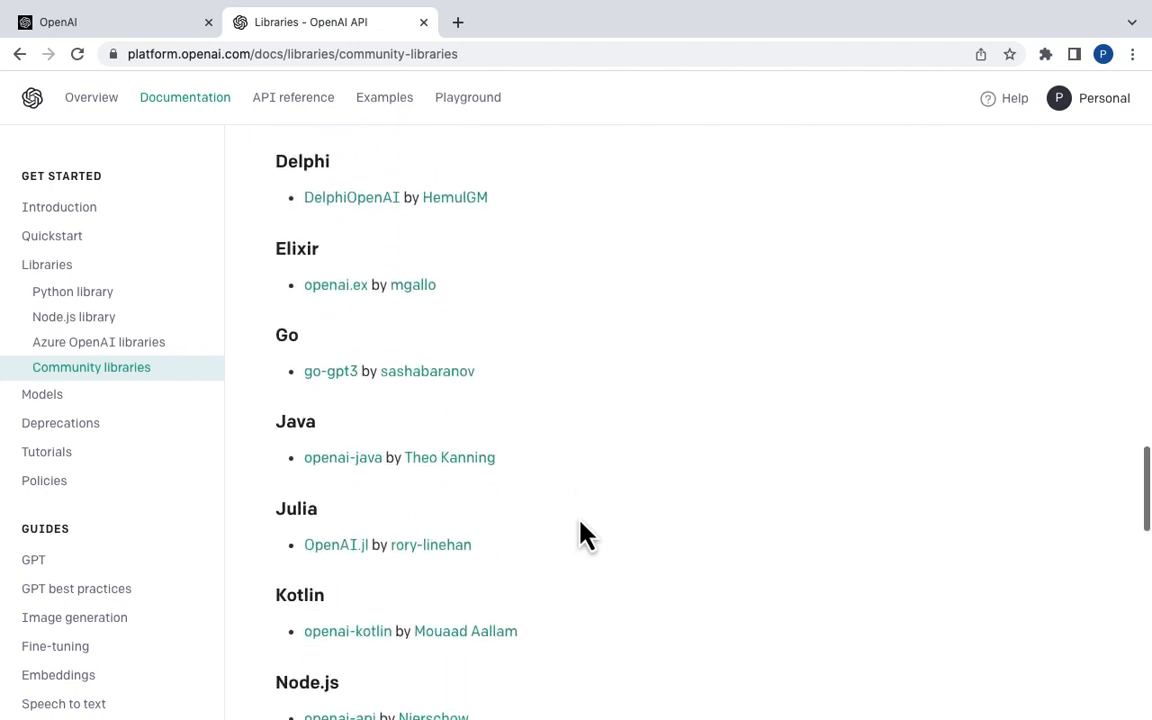
mouse_move(344, 456)
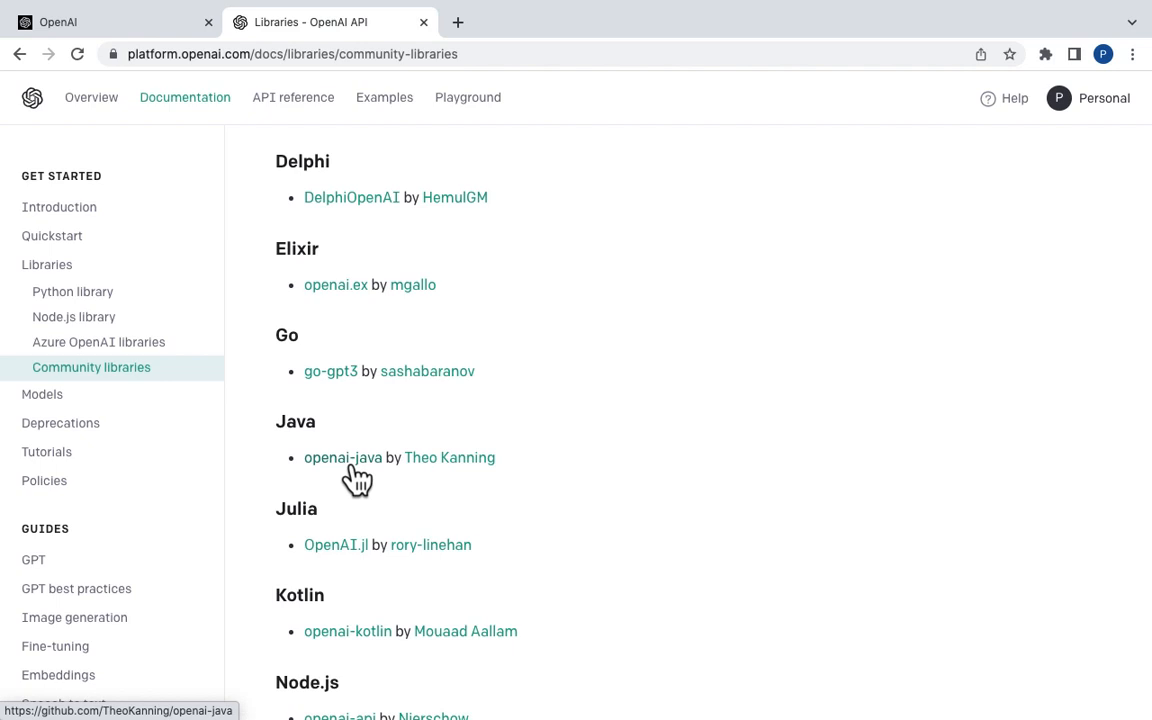
- Open the openai-java GitHub repository and scroll its README to the Importing > Maven snippet
click(340, 456)
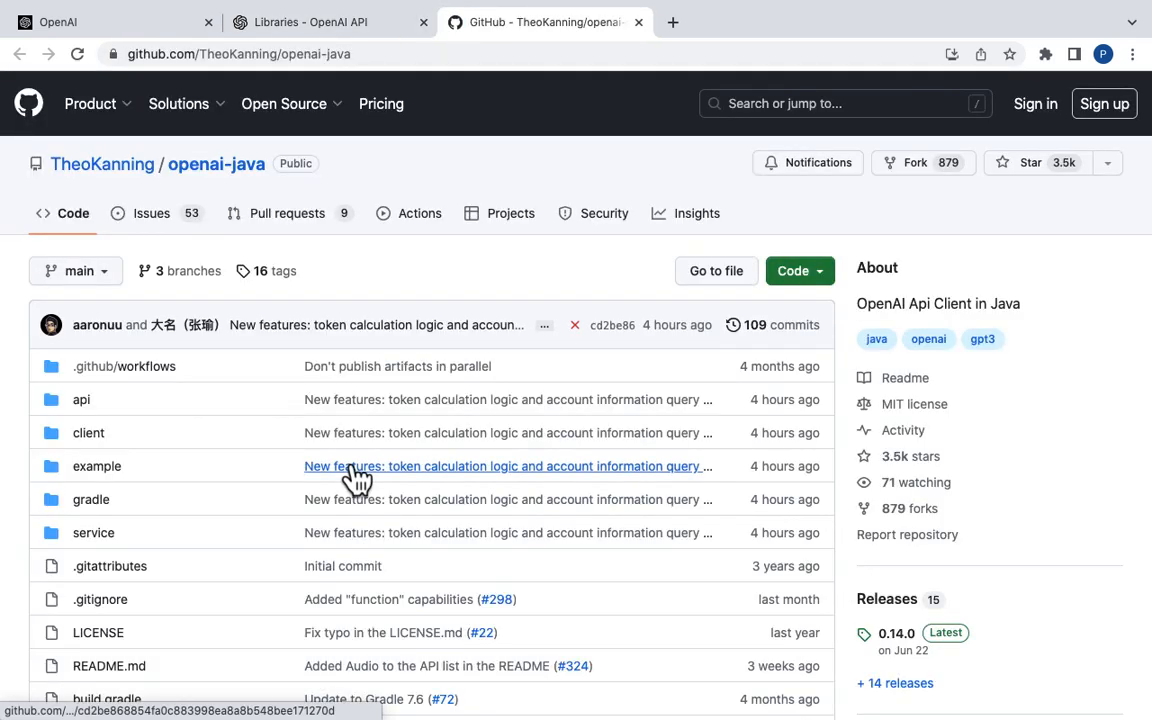
scroll(down, 3)
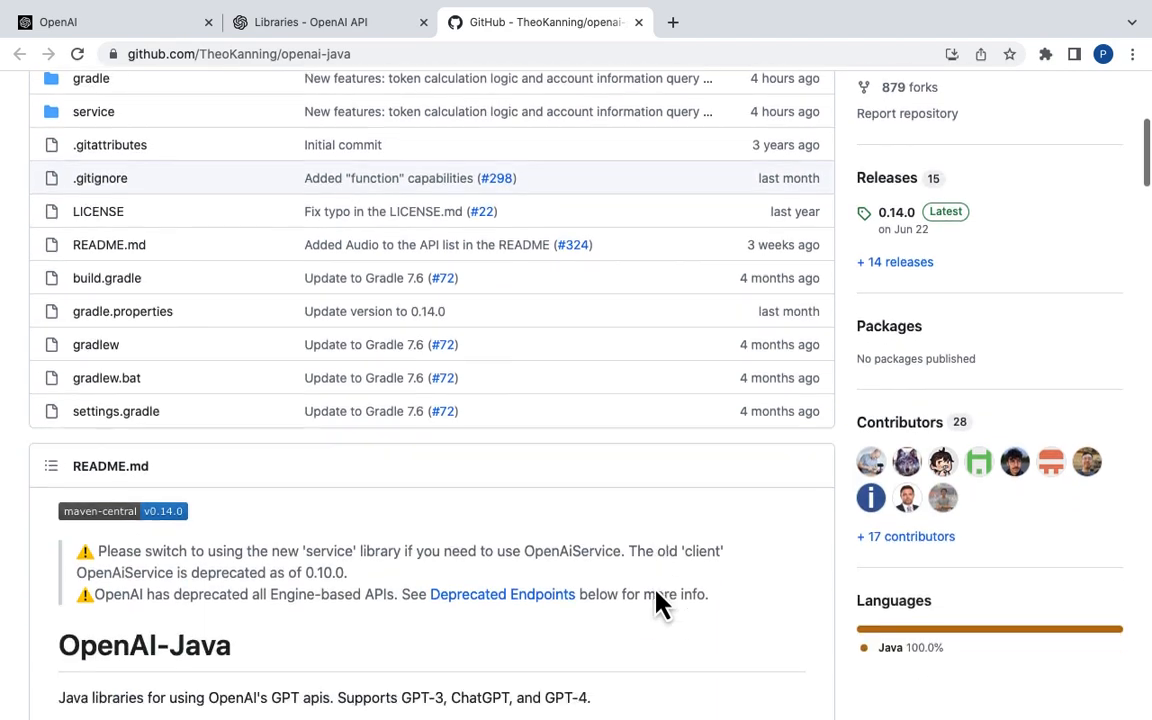
scroll(down, 3)
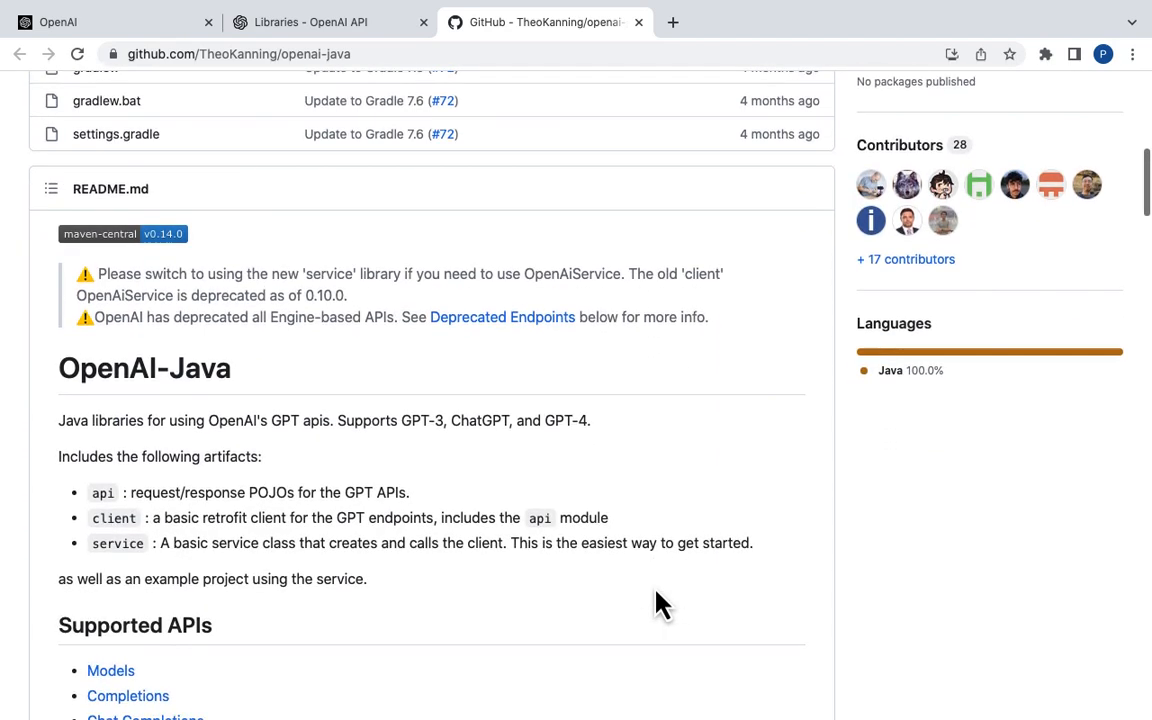
scroll(down, 3)
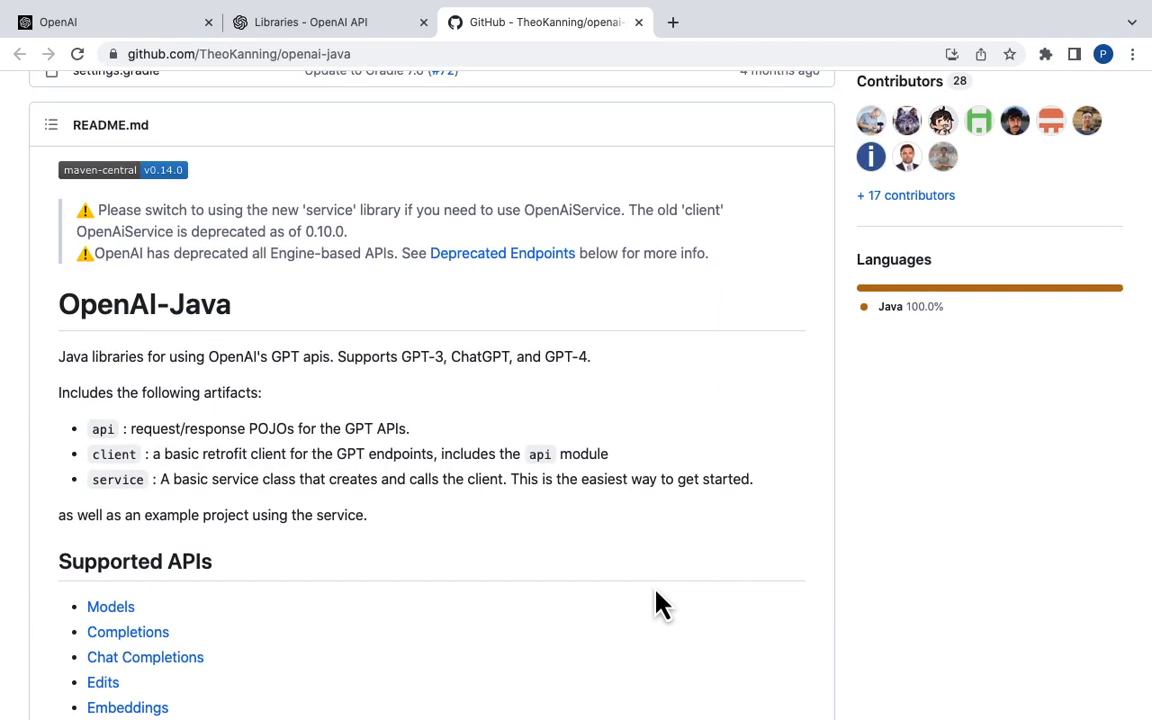
scroll(down, 3)
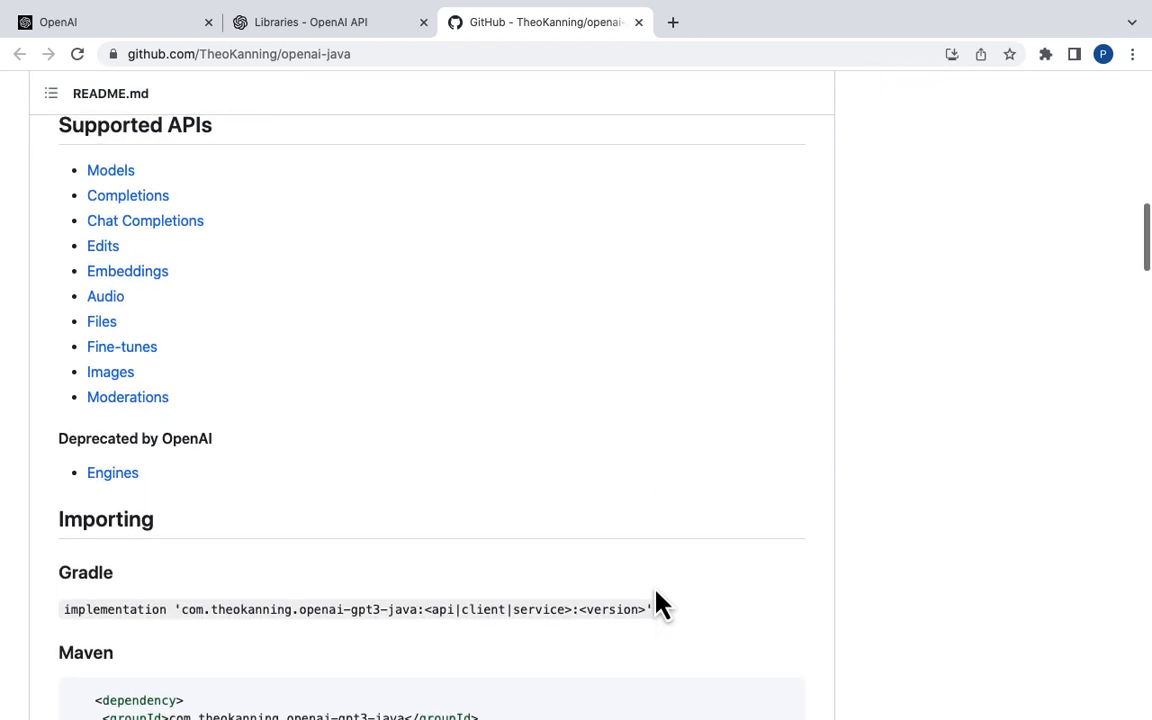
scroll(down, 3)
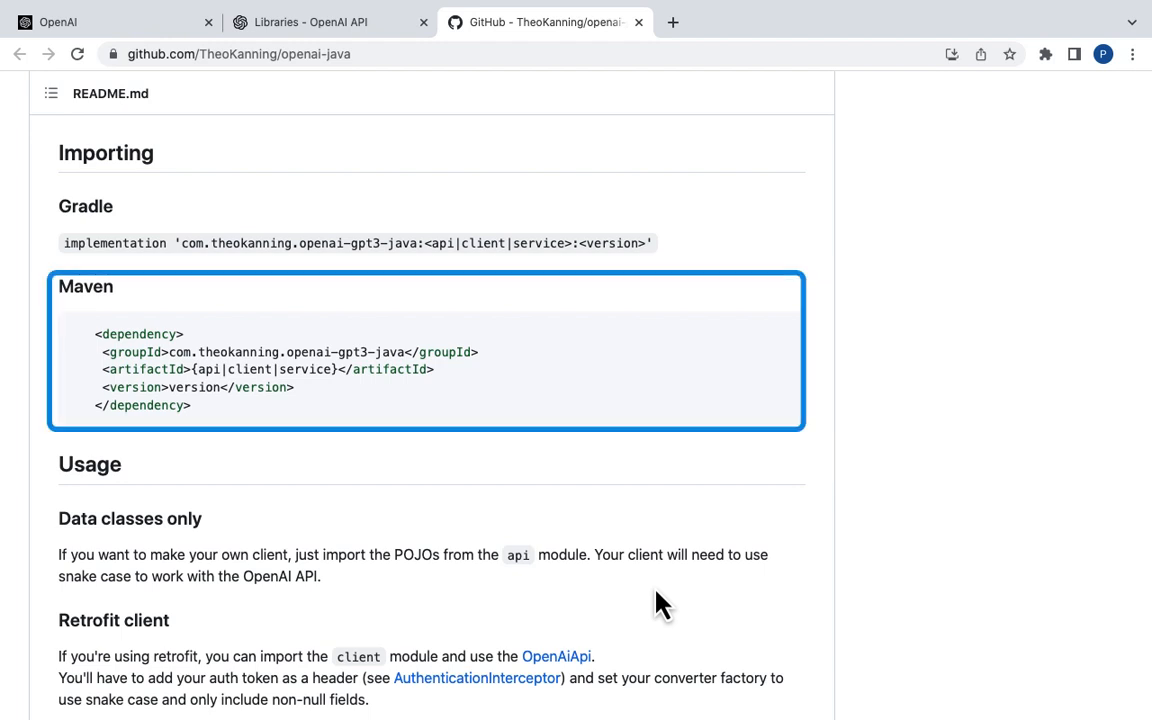
- Select the com.theokanning.openai group id and move to the address bar to search for it
double_click(264, 352)
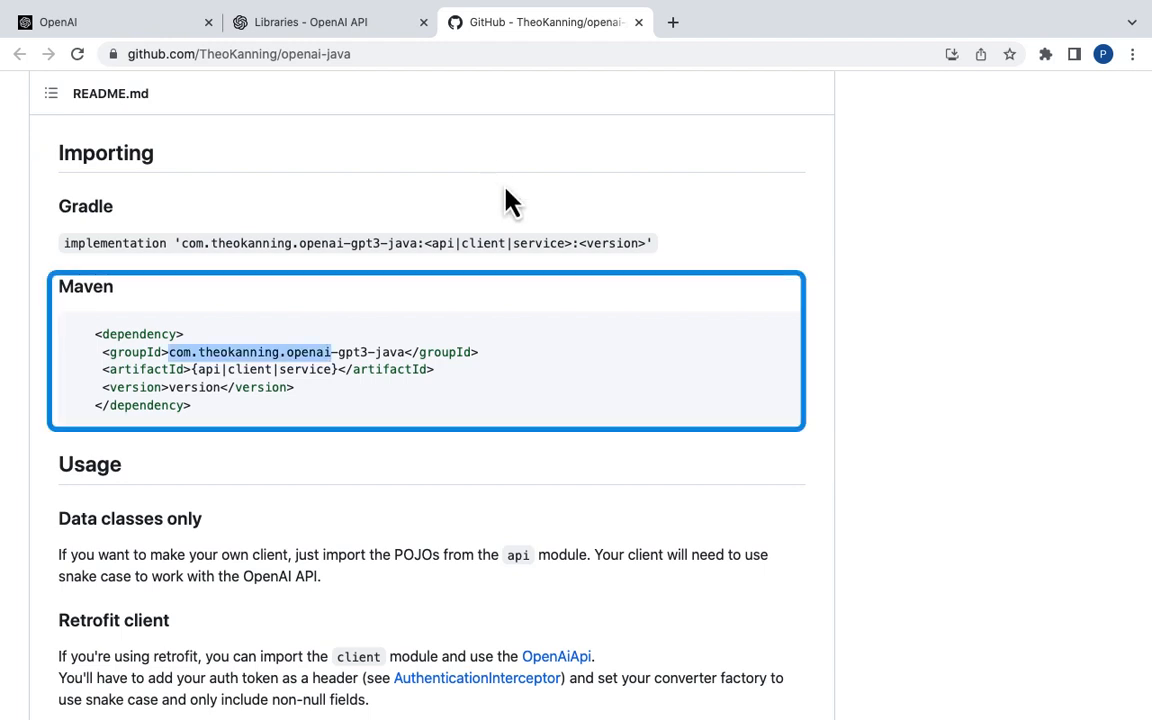
click(240, 54)
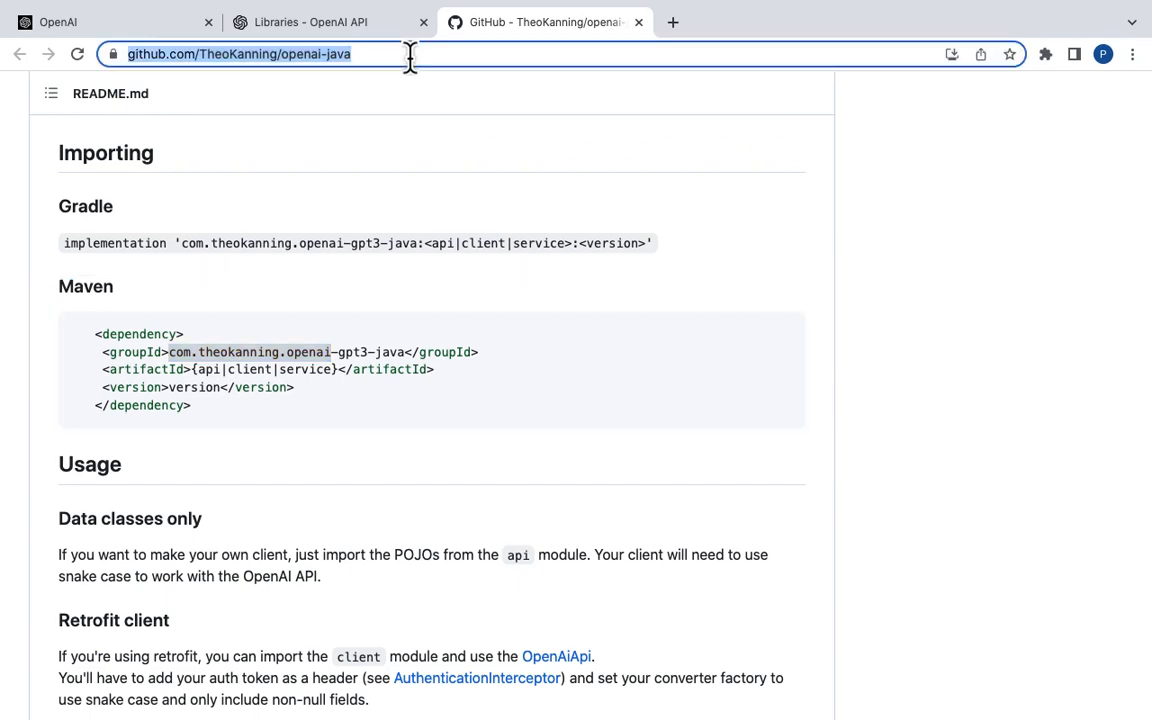
- Search 'com.theokanning.openai maven' and open the openai-gpt3-java service artifact's 0.14.0 version on MVN Repository
text(com.theokanning.openai maven)
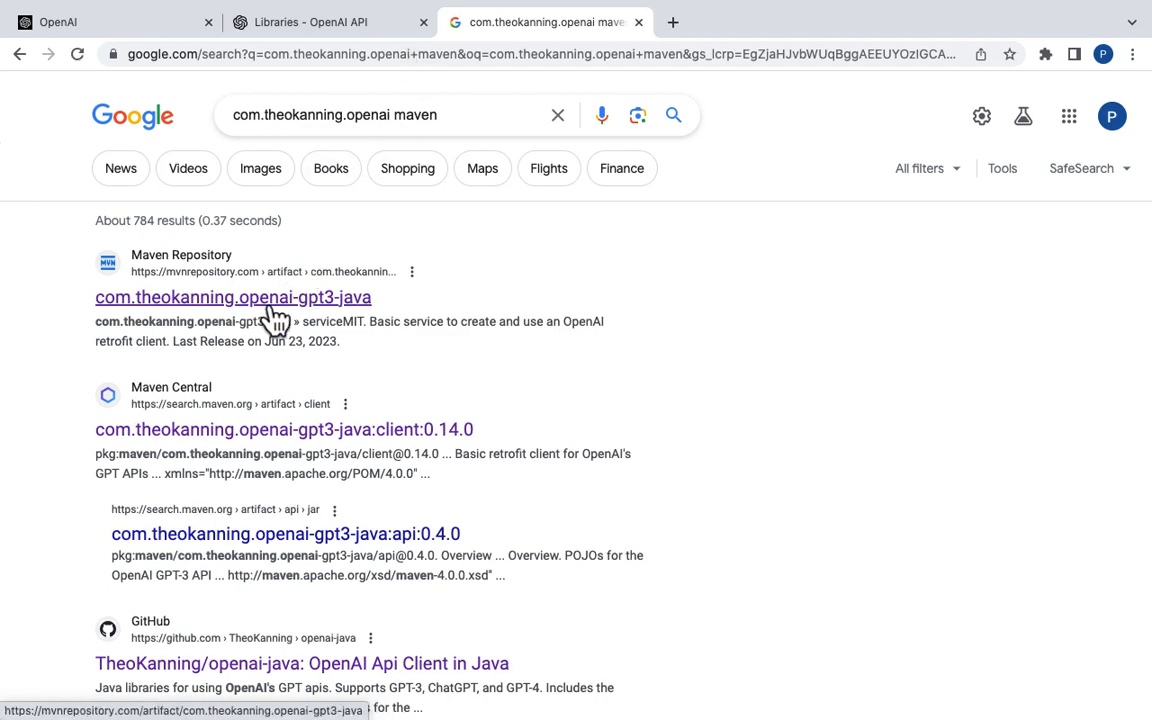
click(232, 296)
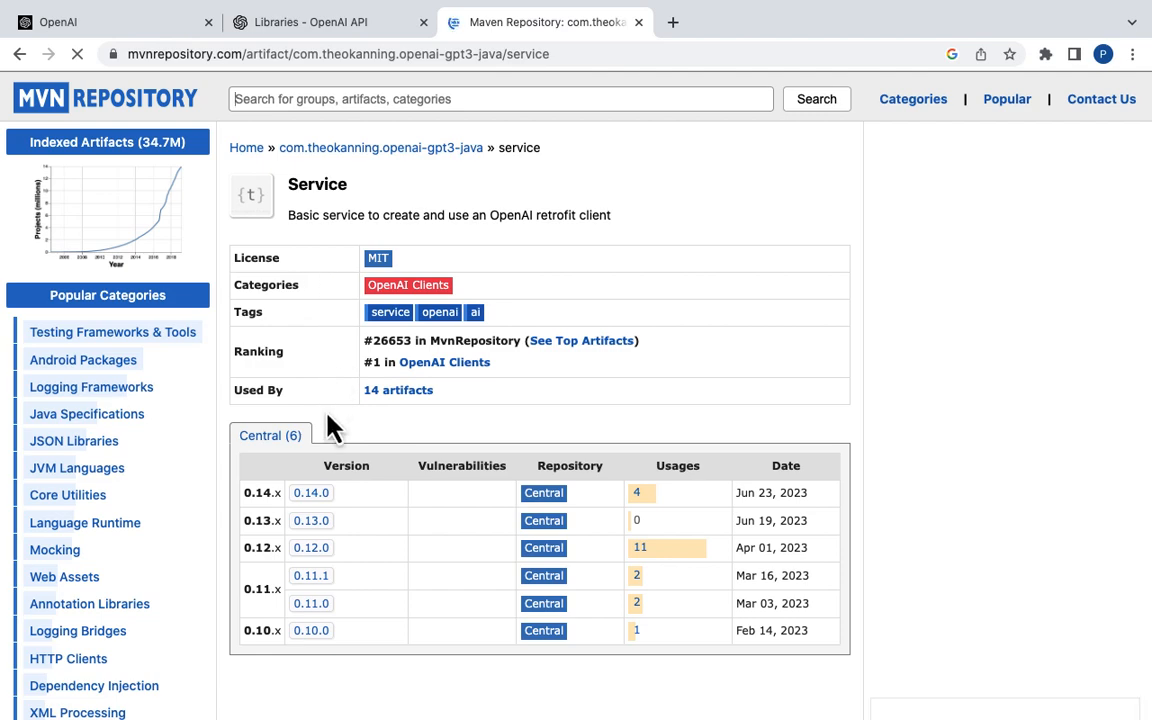
click(310, 492)
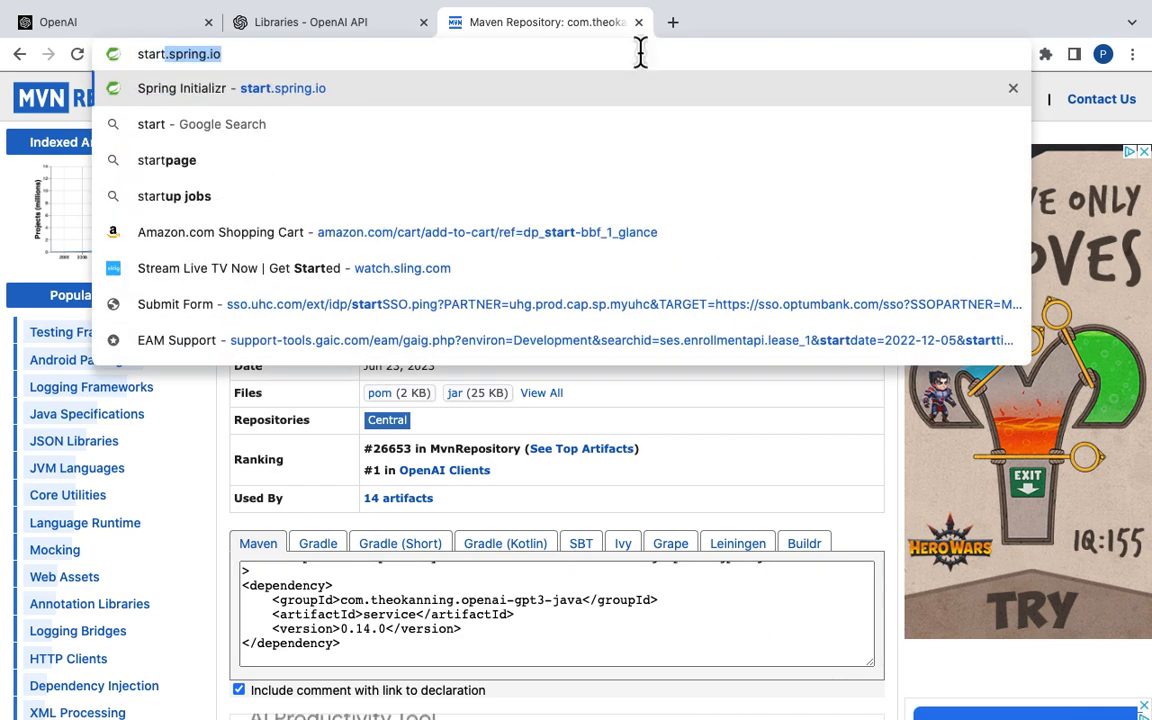
- On start.spring.io name the project chatgptspringboot, add Spring Web, and generate the download
click(230, 88)
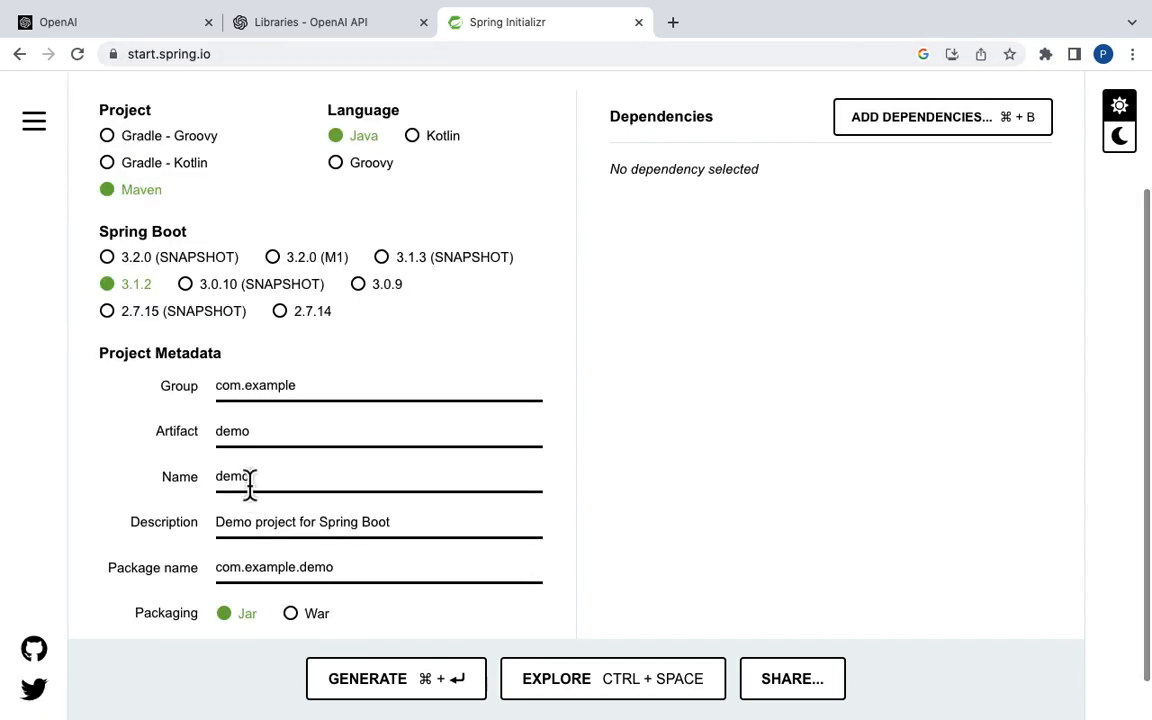
text(chatgptspringboot)
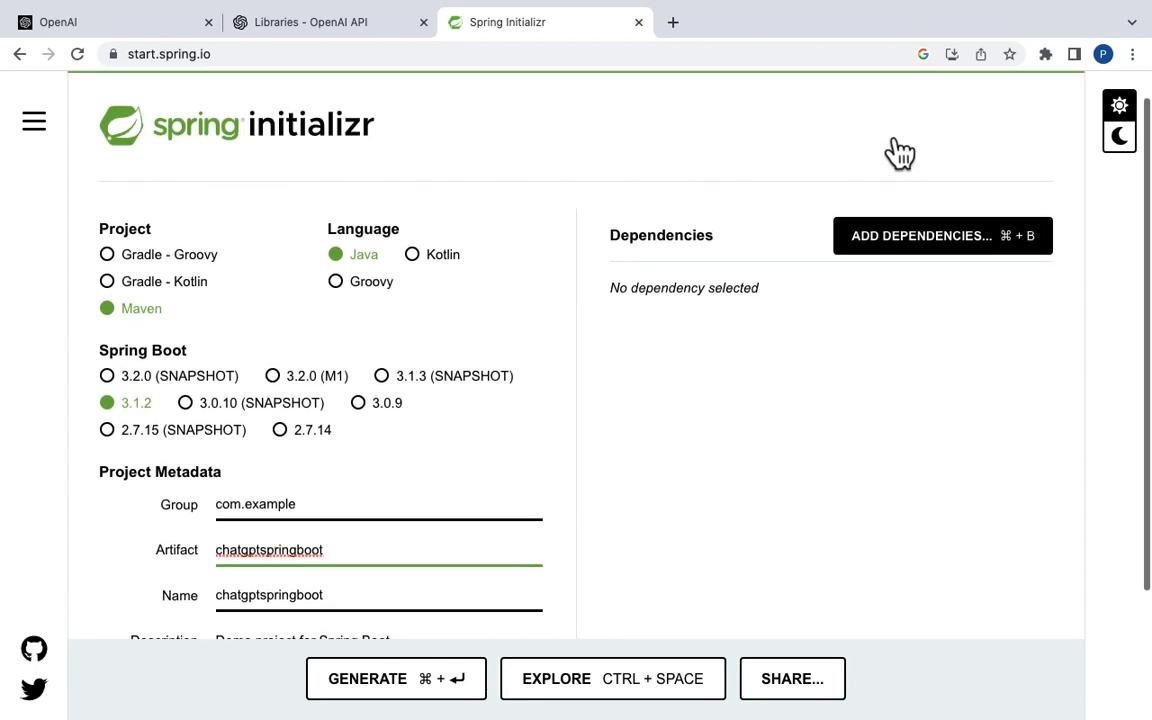
click(944, 236)
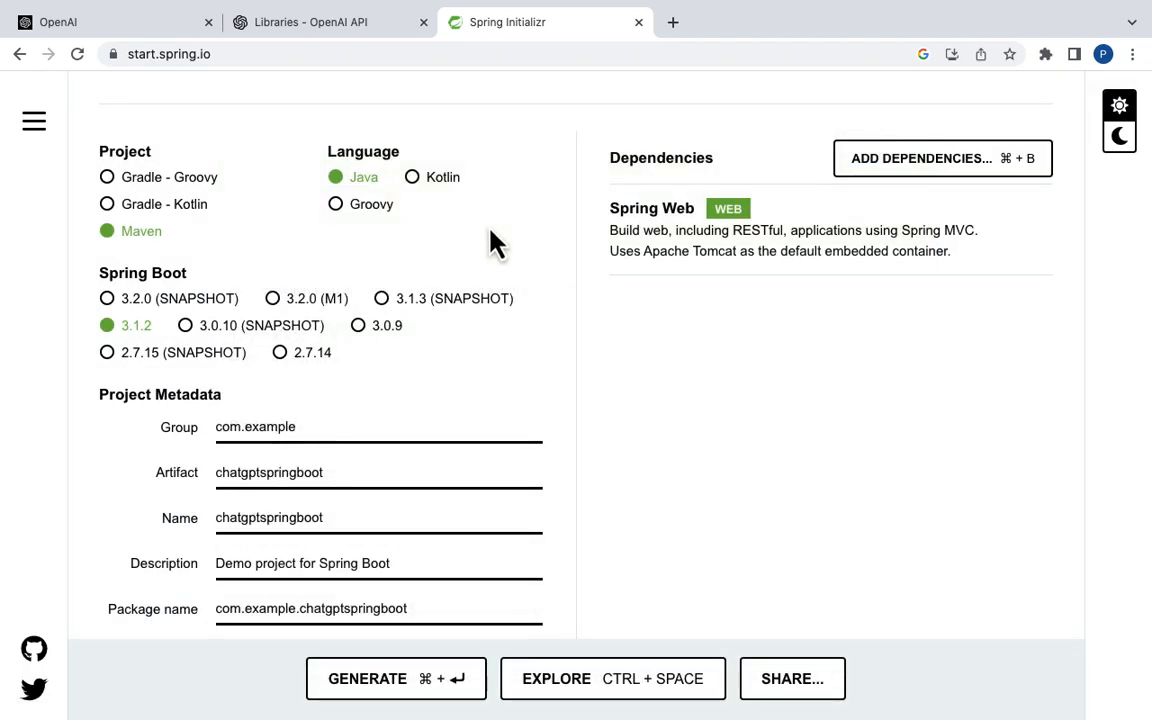
click(396, 676)
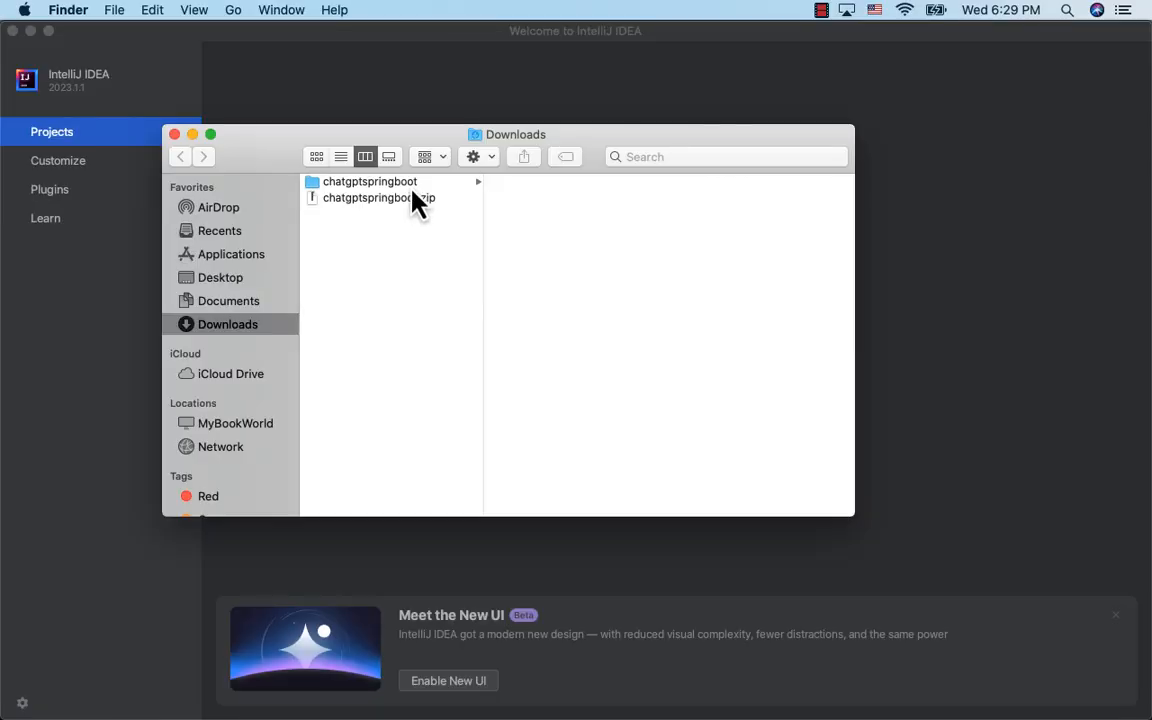
- Use the extracted chatgptspringboot folder in Finder's Downloads
click(370, 180)
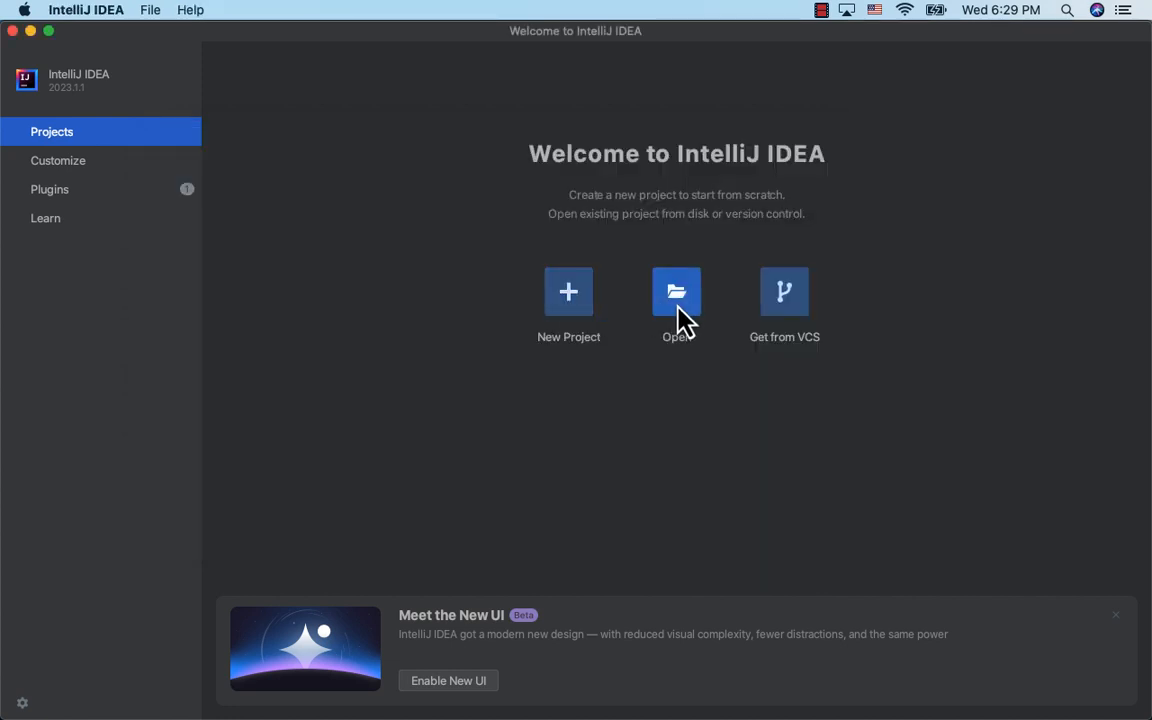
- Open the chatgptspringboot project from Downloads and view ChatgptspringbootApplication.java
click(676, 292)
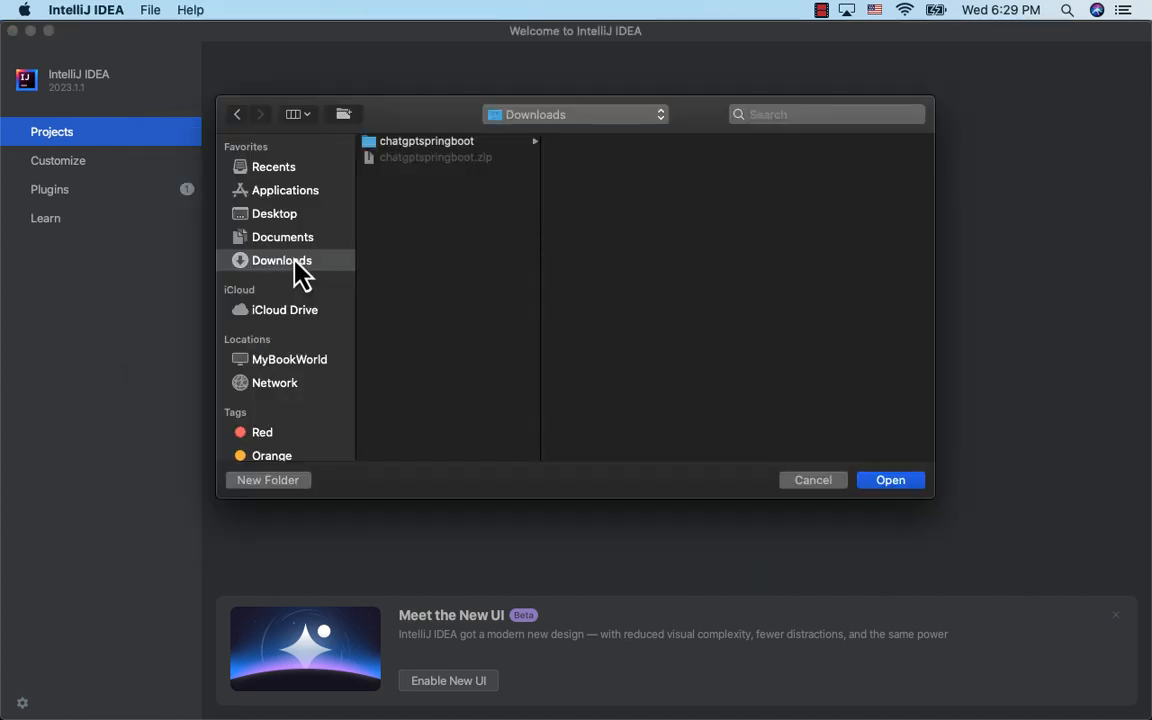
click(420, 140)
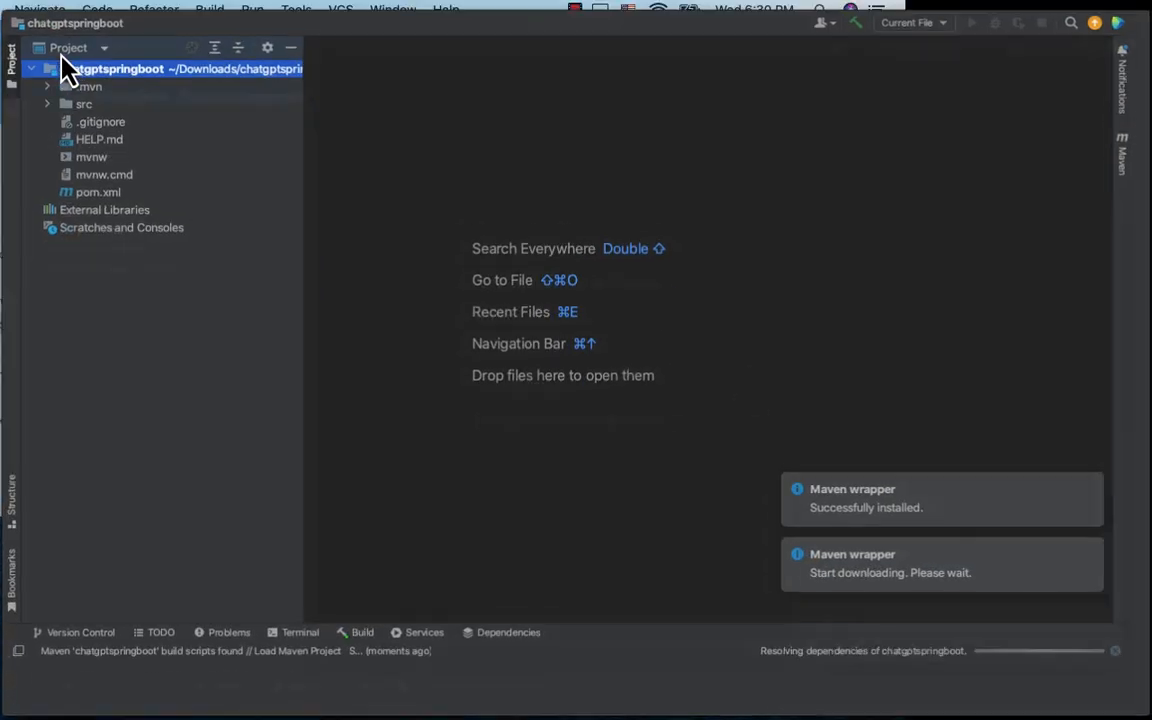
click(50, 104)
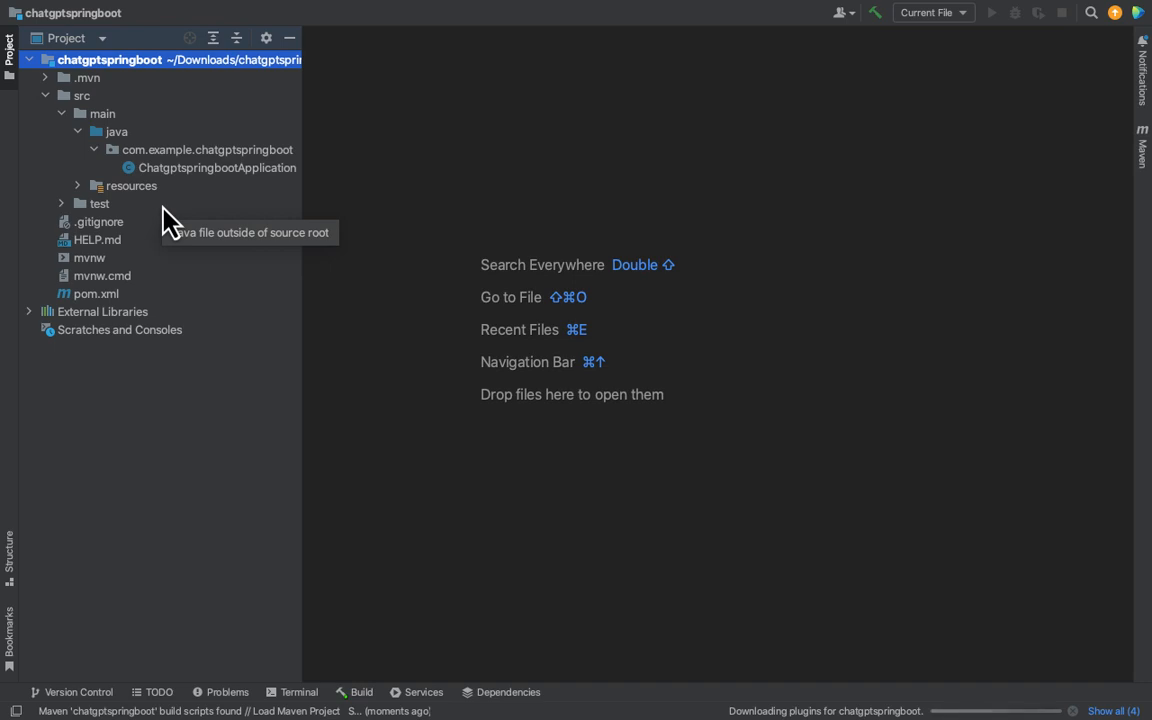
double_click(216, 168)
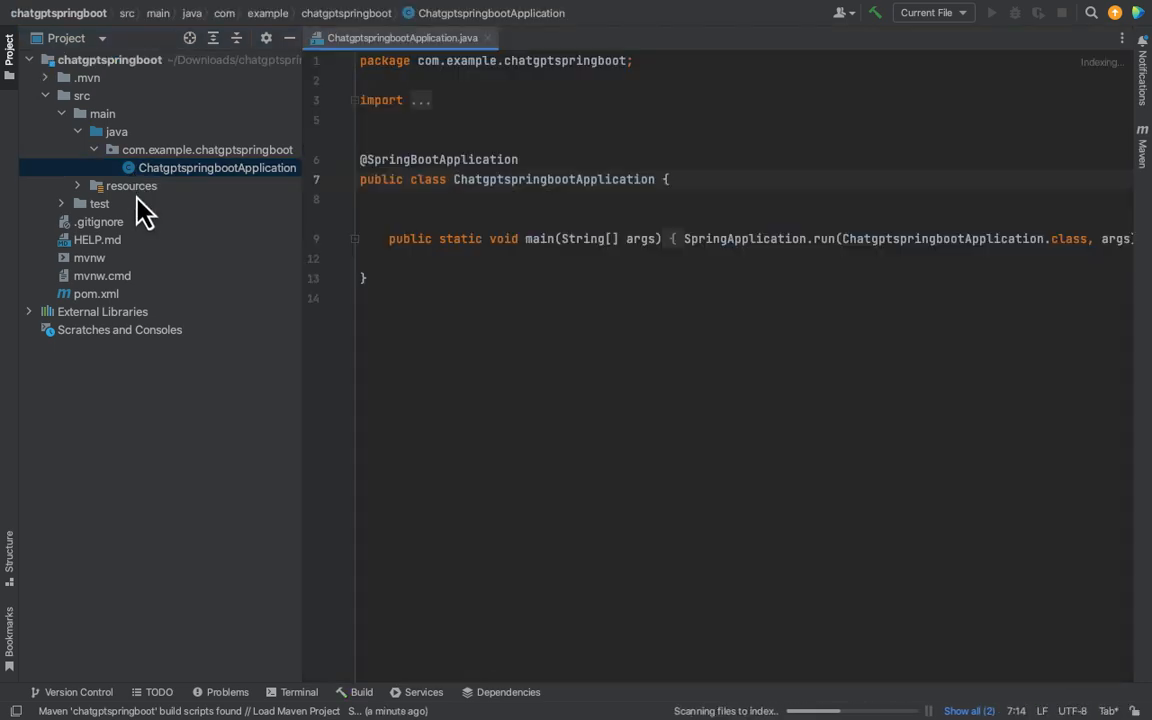
- Open pom.xml to add the openai-gpt3-java service 0.14.0 dependency
double_click(96, 292)
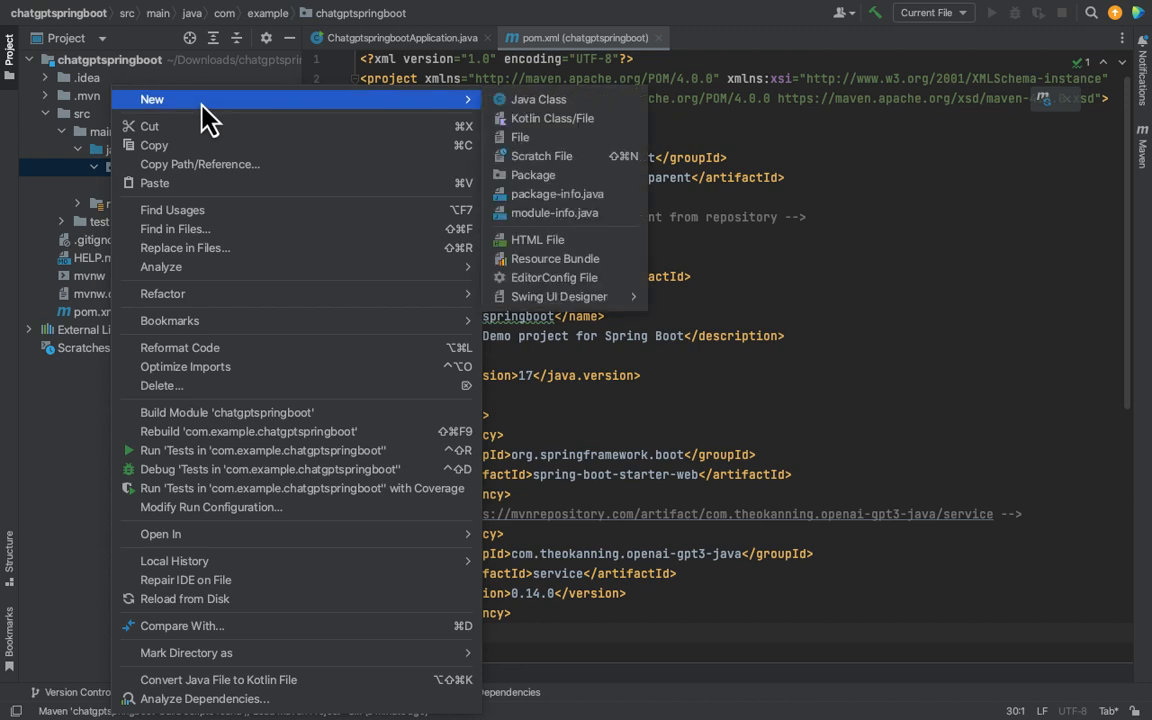
- Create a new Java class named MyController
click(526, 100)
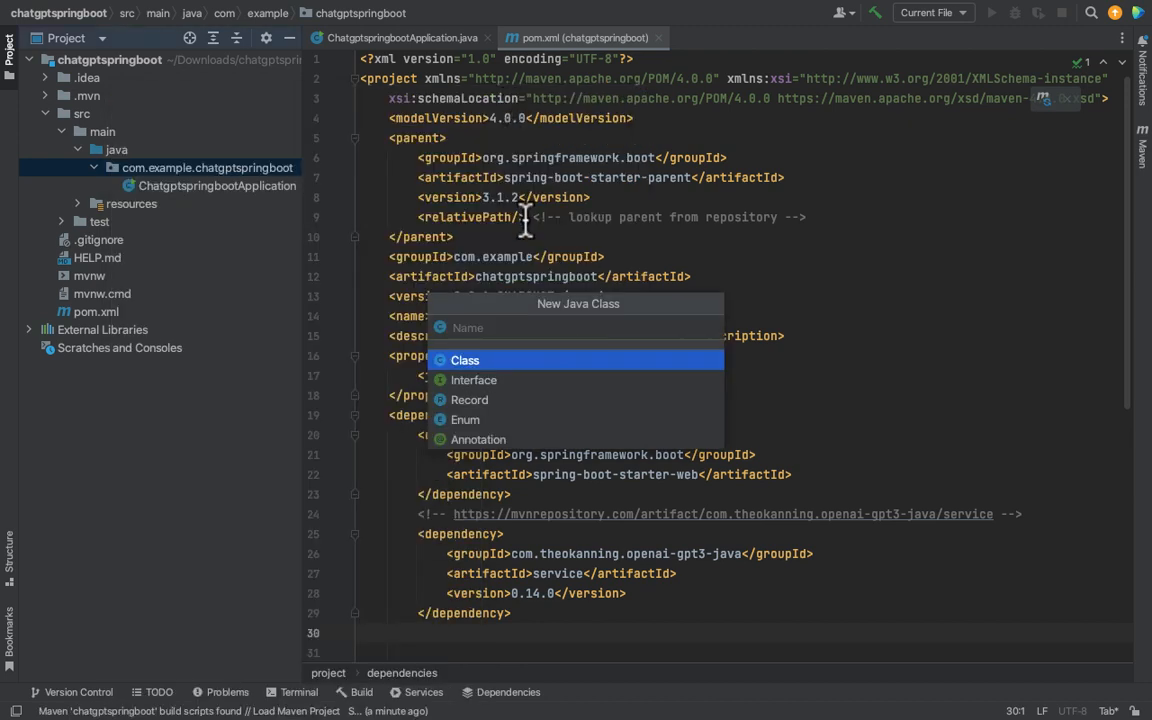
text(MyController)
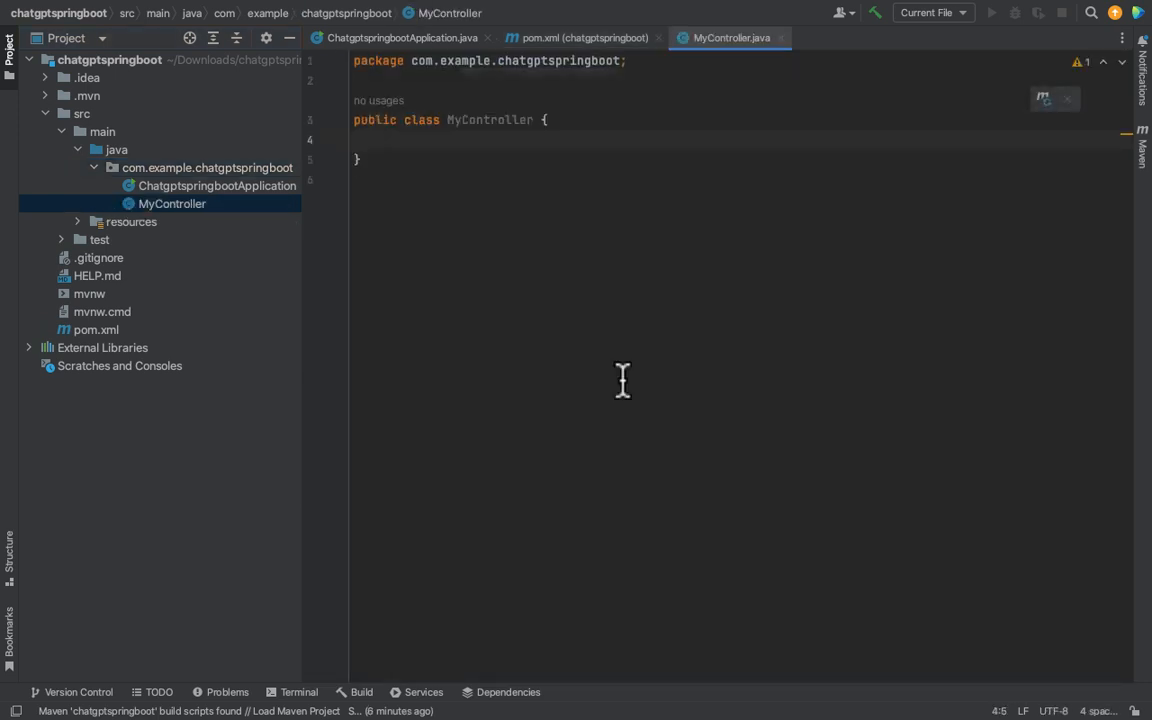
- In application.properties begin an openai.api.key= setting
click(78, 220)
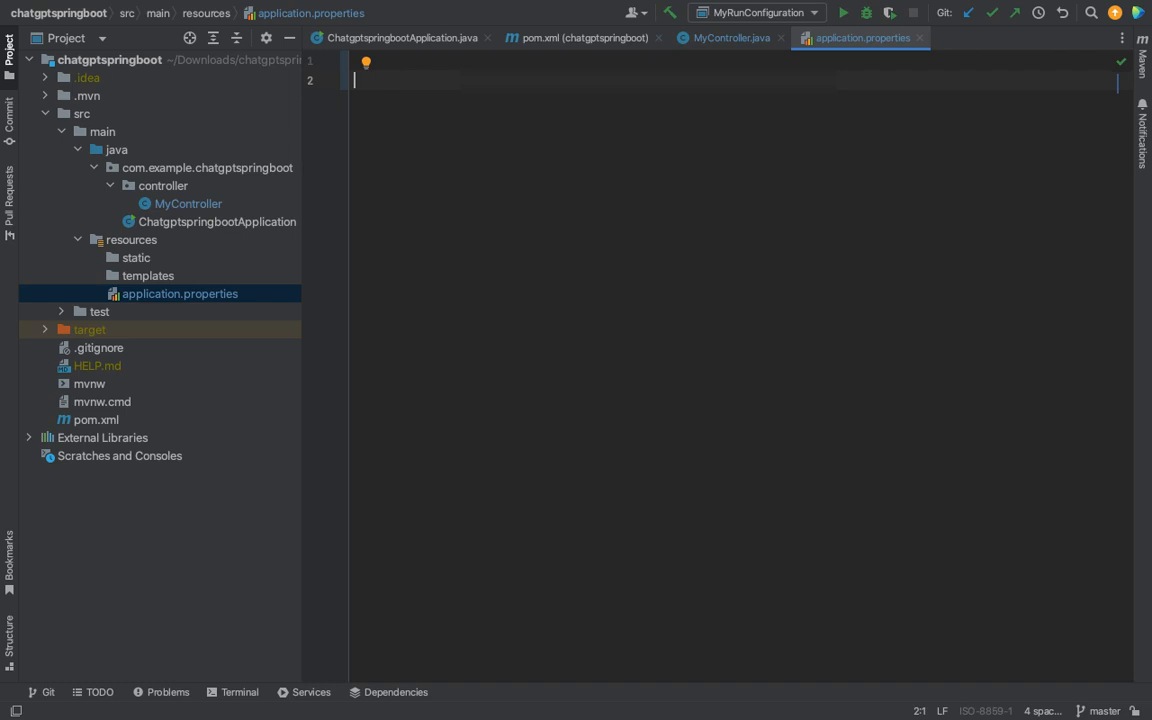
text(openai.api.key=)
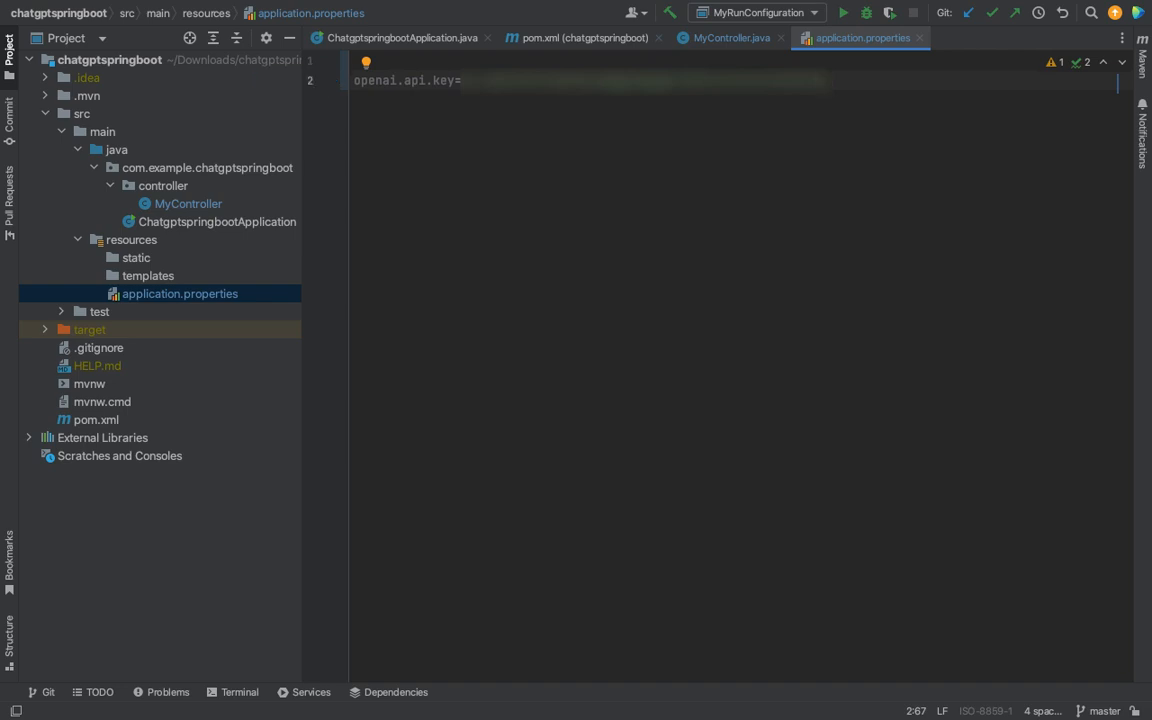
mouse_move(198, 216)
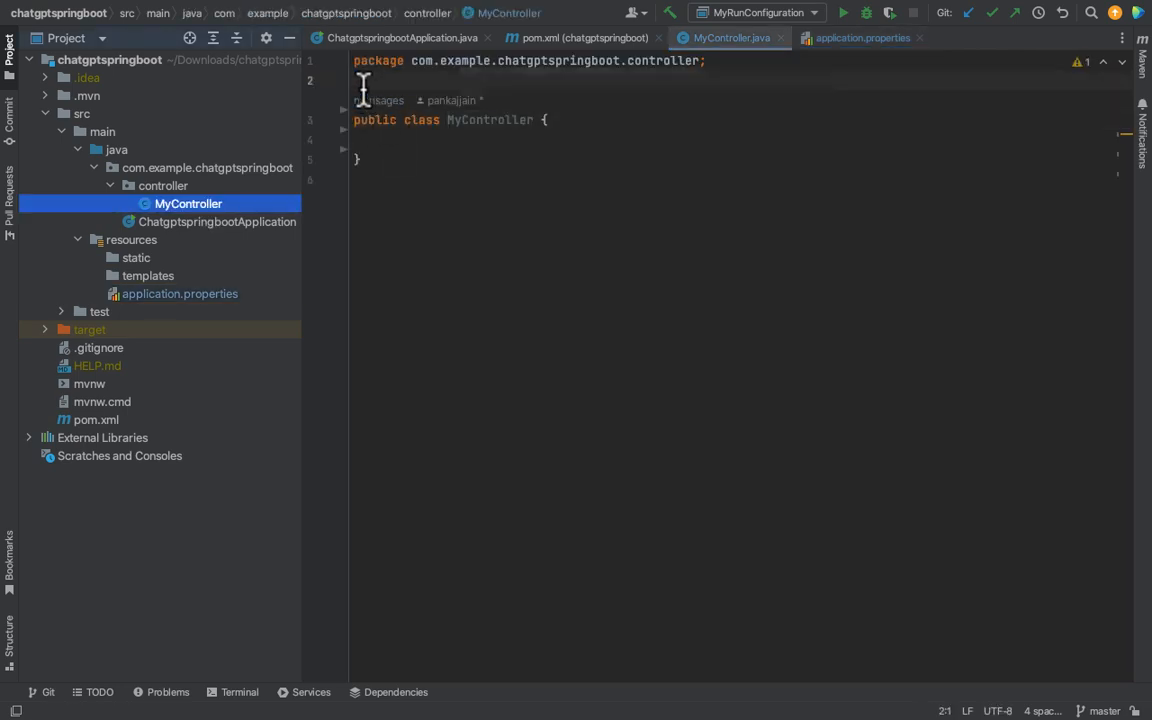
text(@RestController)
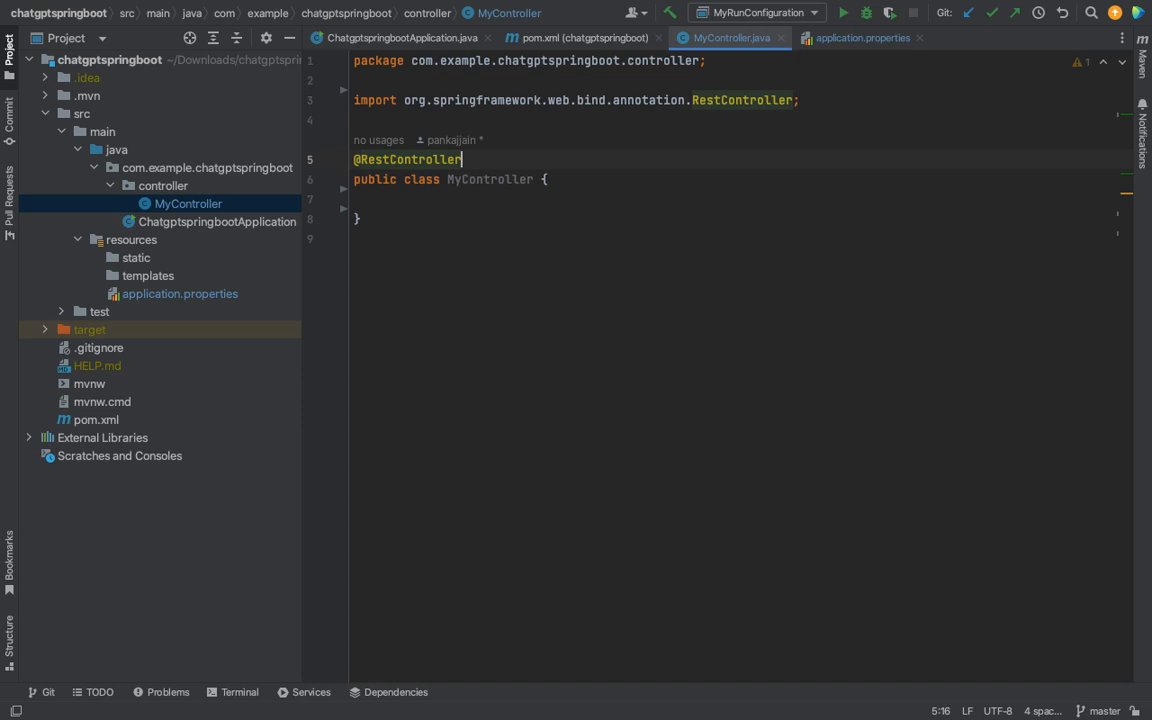
text(@Value("${openai.api.key)
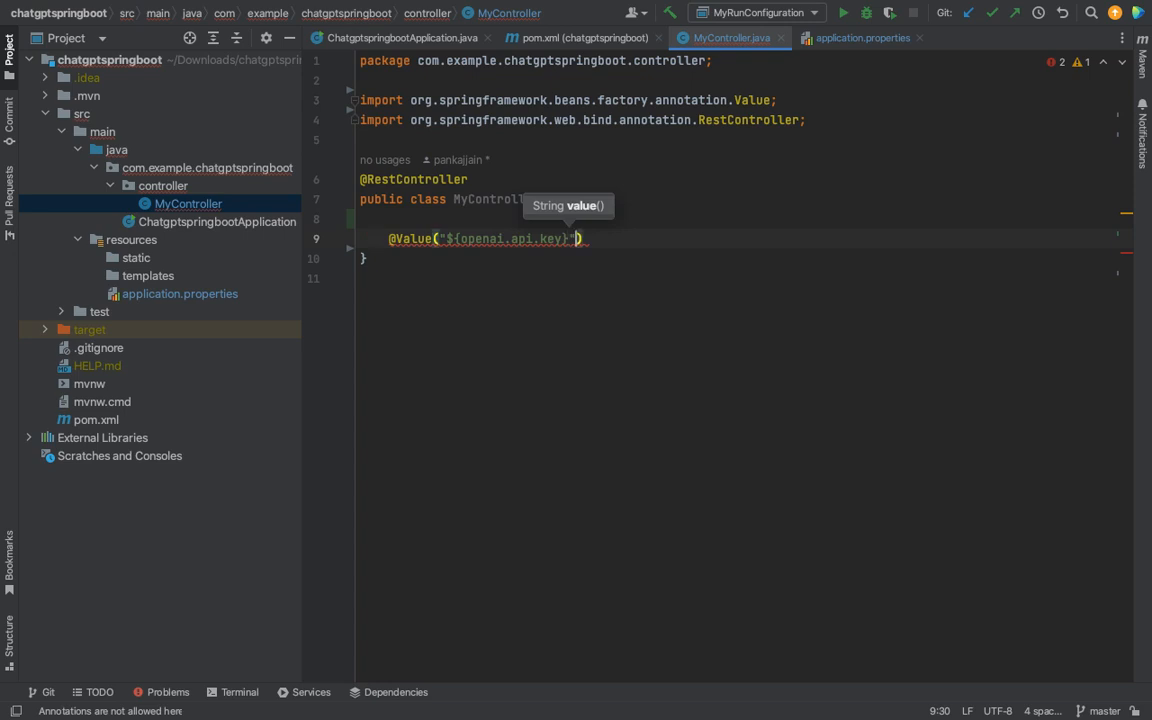
text(private String api)
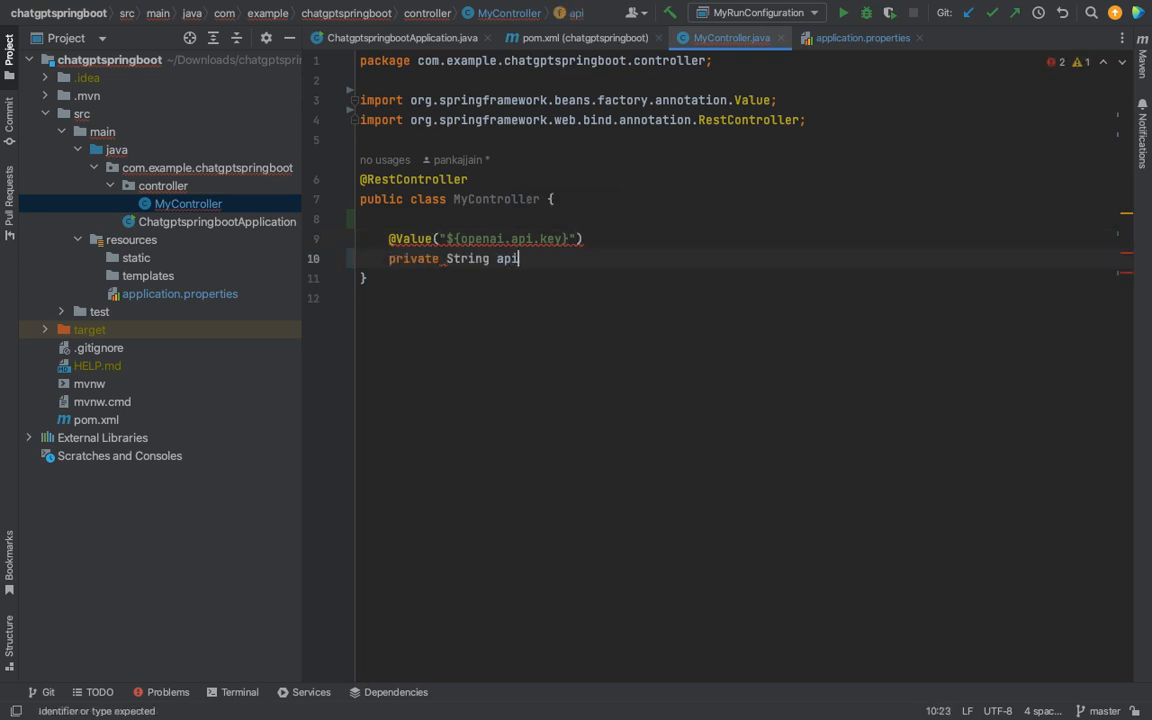
text(Key;)
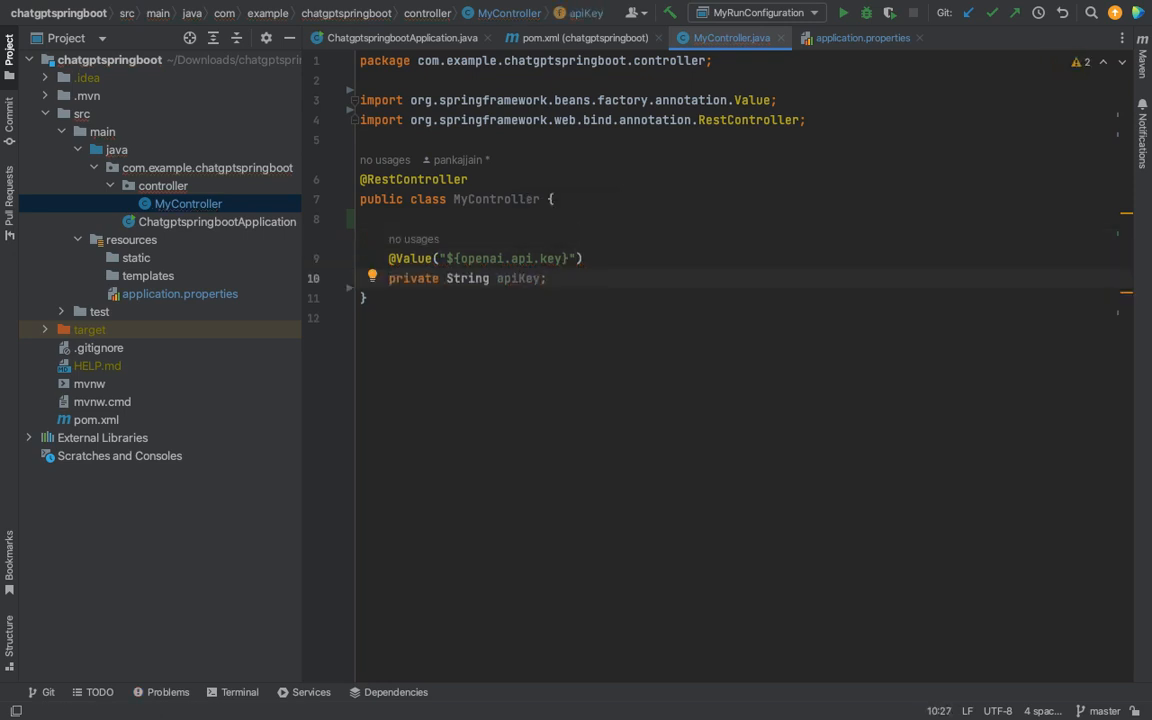
text(@GetMapping("/audio)
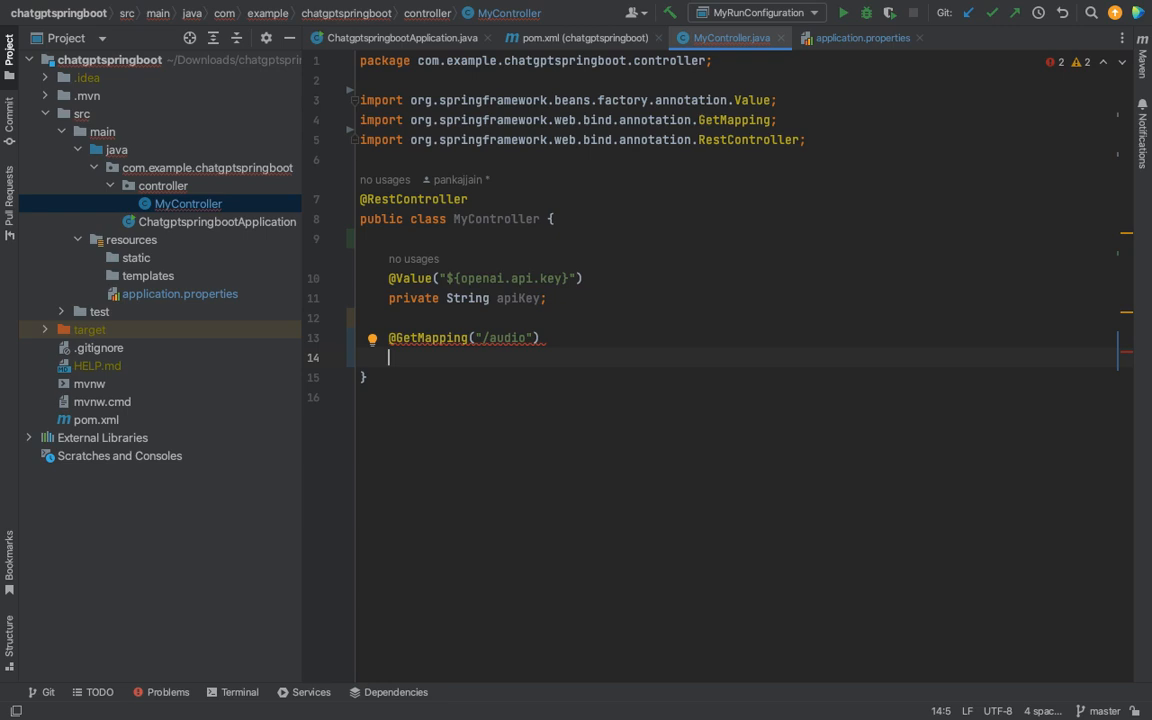
text(public String audio(@Re)
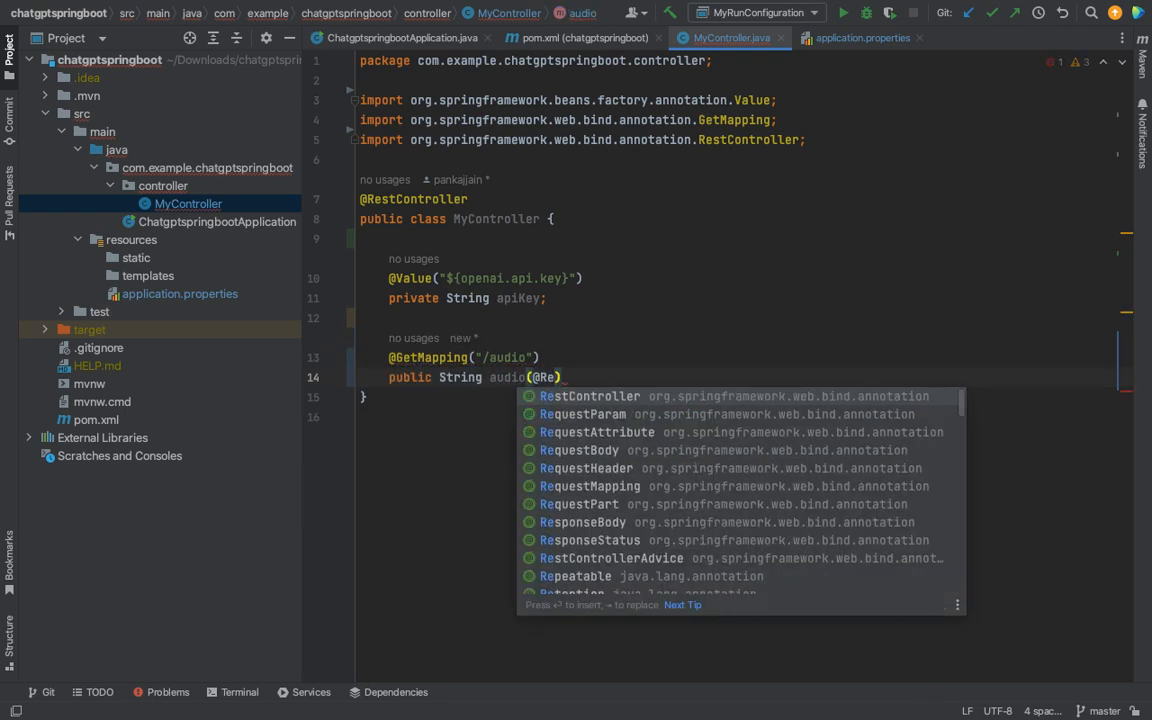
click(580, 414)
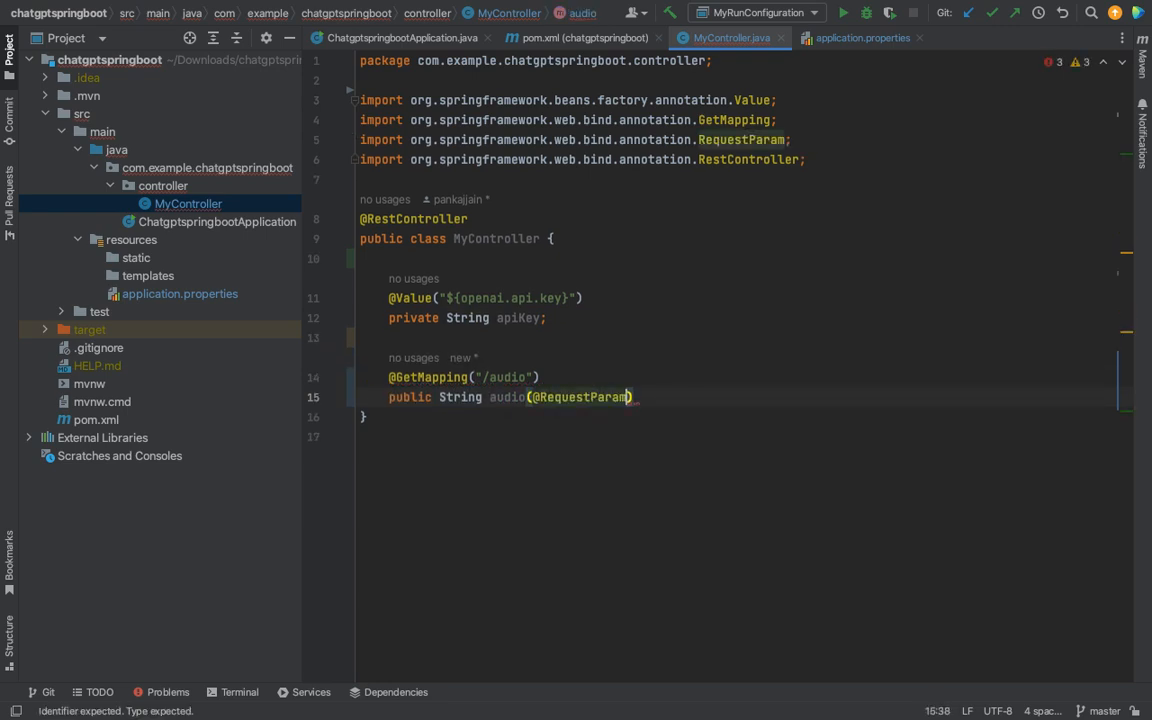
text(String filePath)
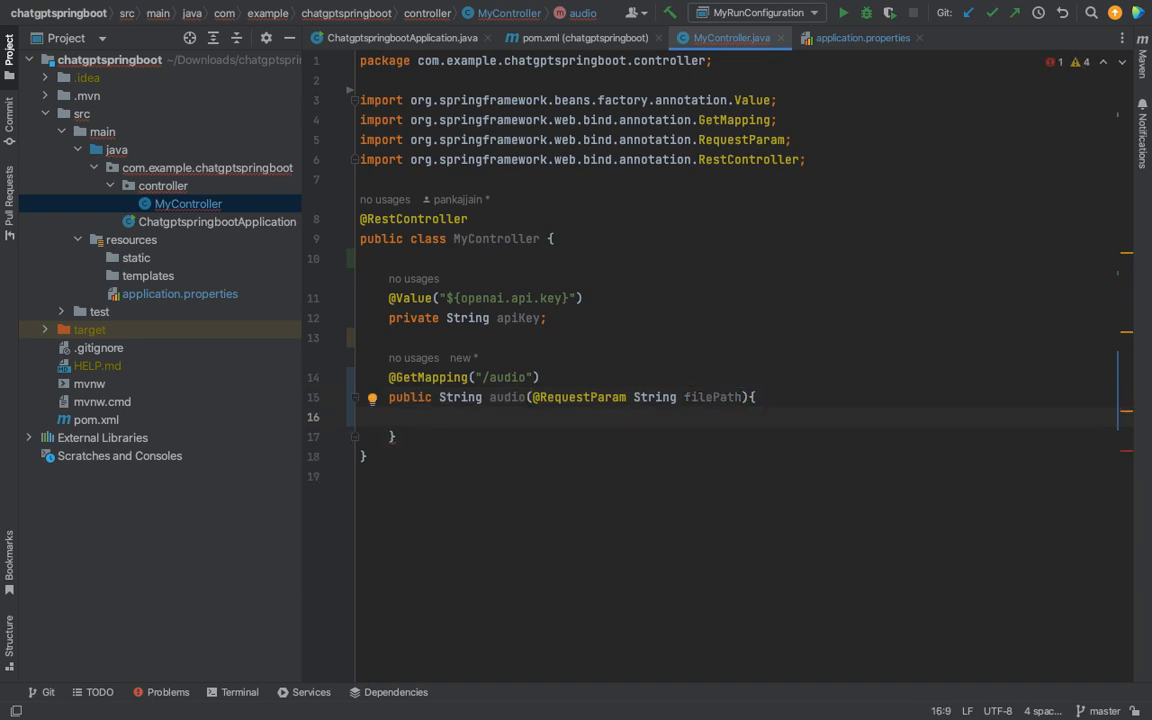
- Declare OpenAiService service = new OpenAiService(apiKey) inside the audio method
text(OpenAiService)
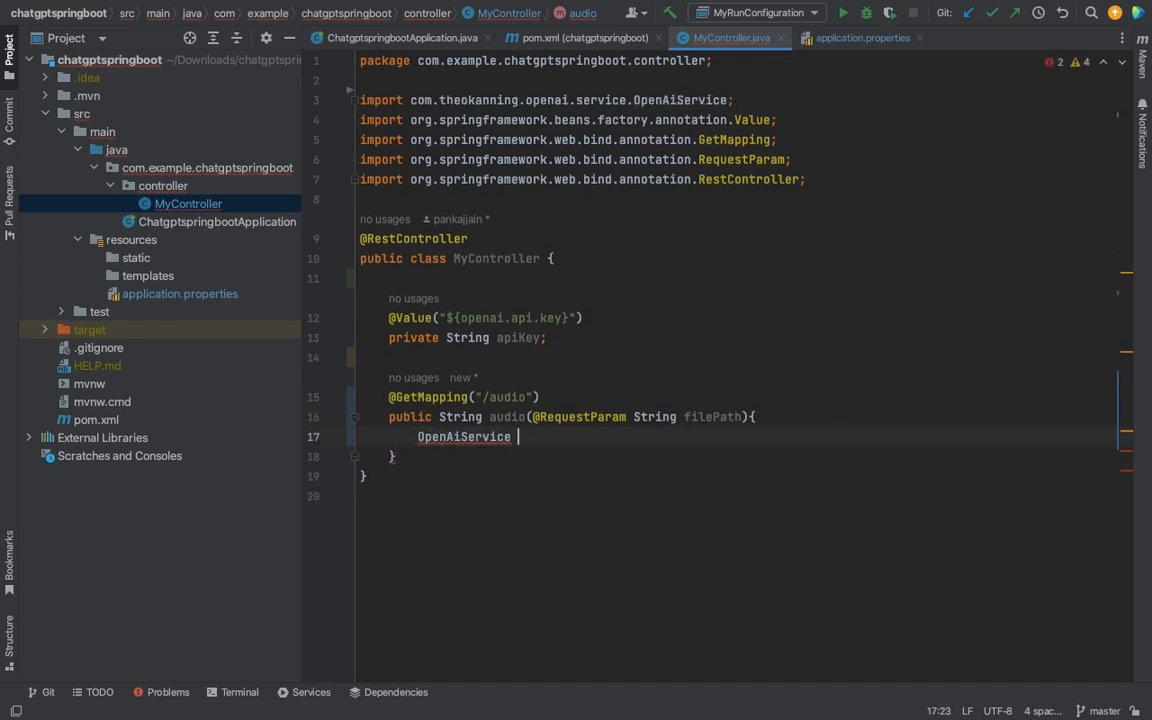
text(s)
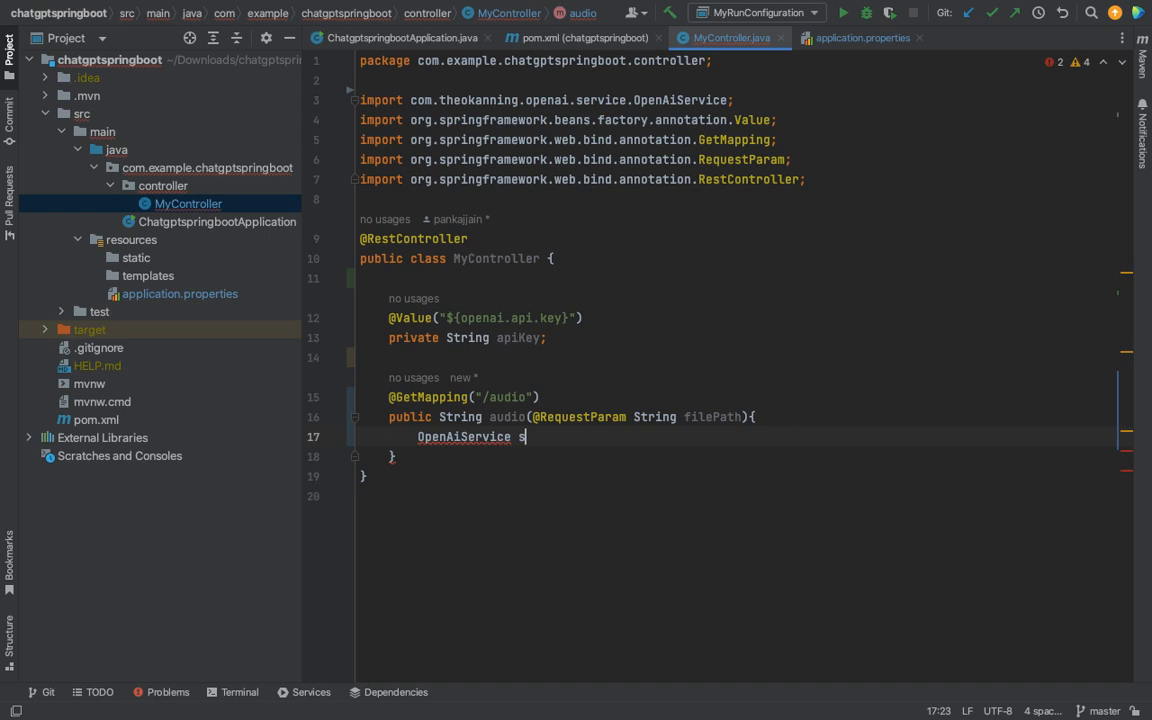
text(ervice)
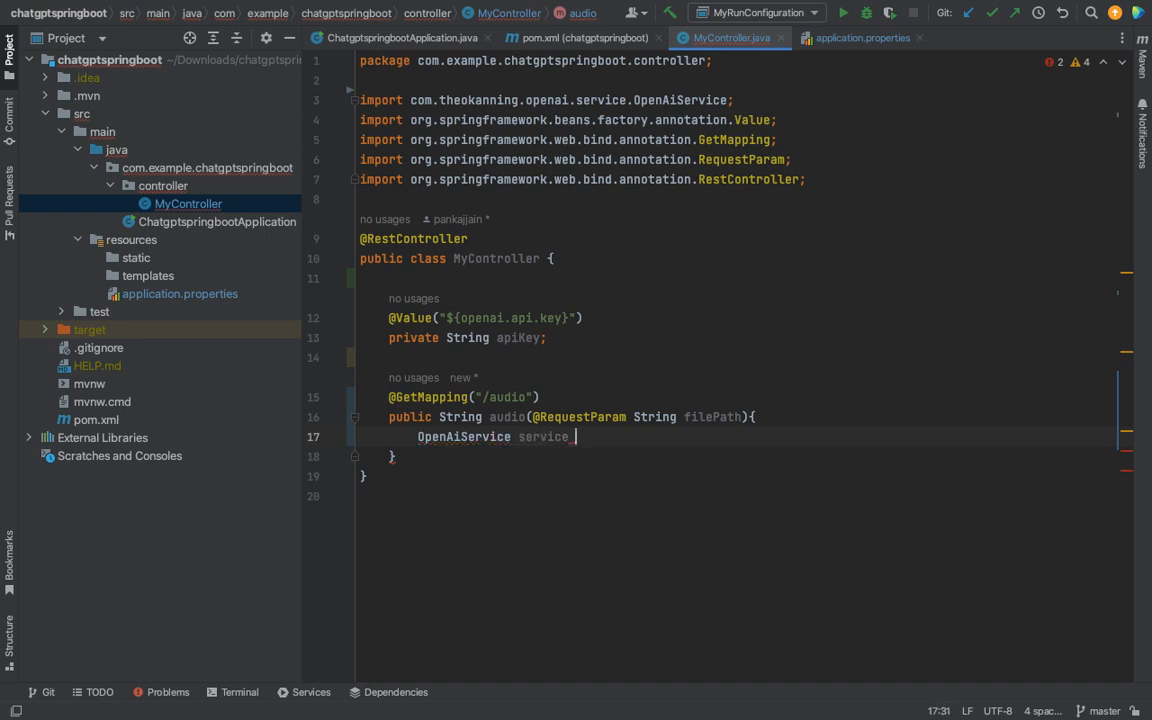
text(=)
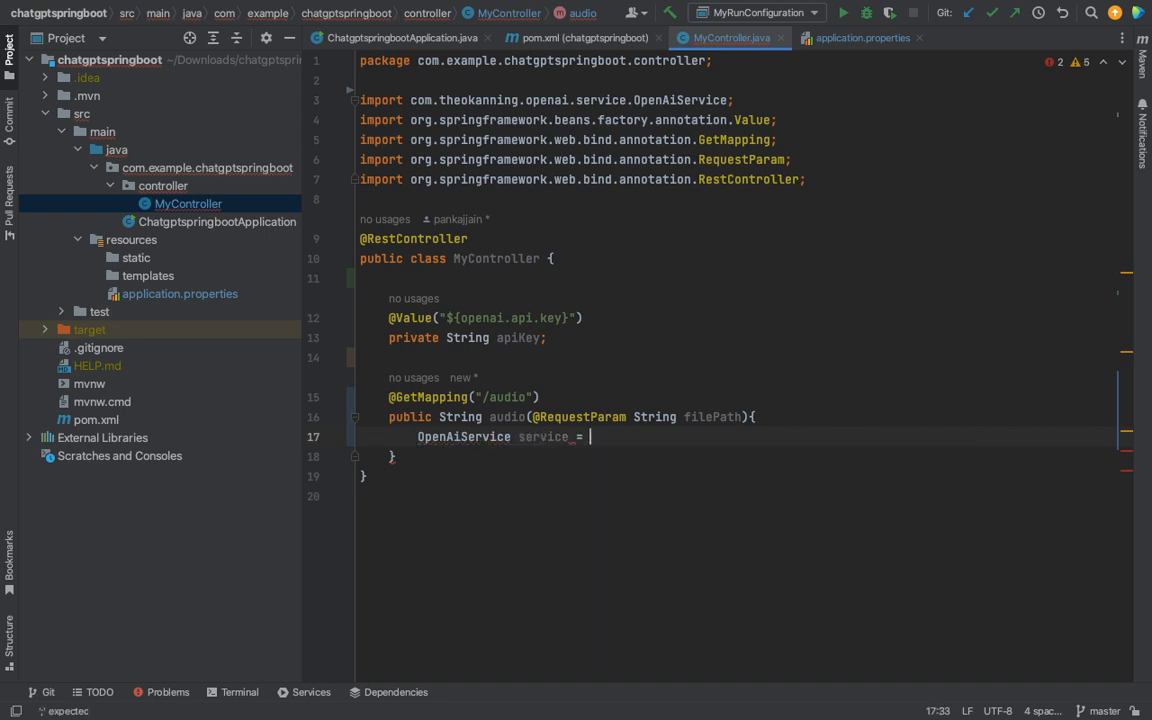
text(new OpenAiService())
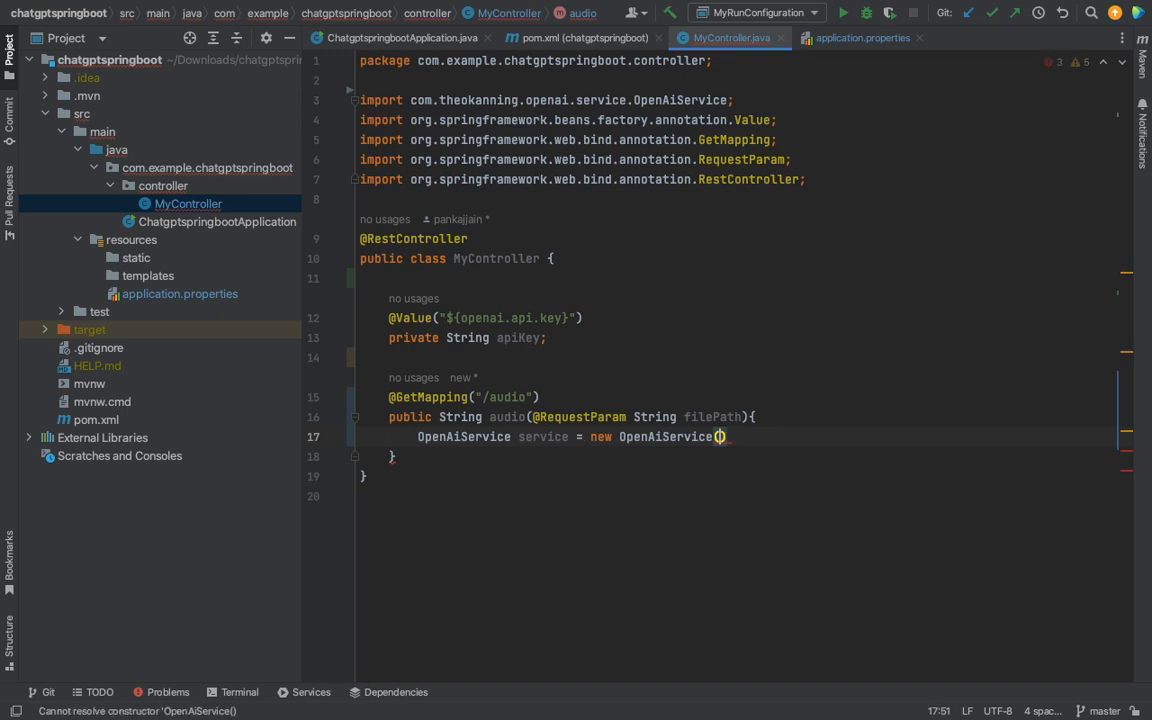
text(apiKey)
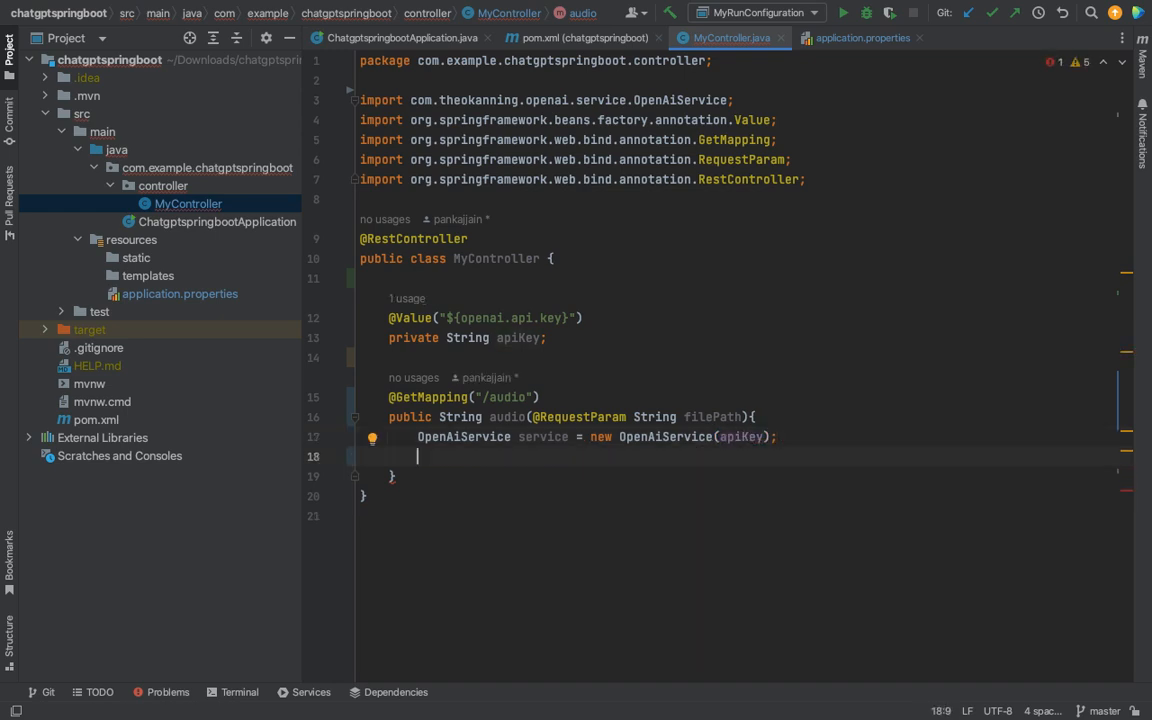
- Create a CreateTranscriptionRequest with model "whisper-1" and a File from filePath
text(CreateTranscriptionRequest request)
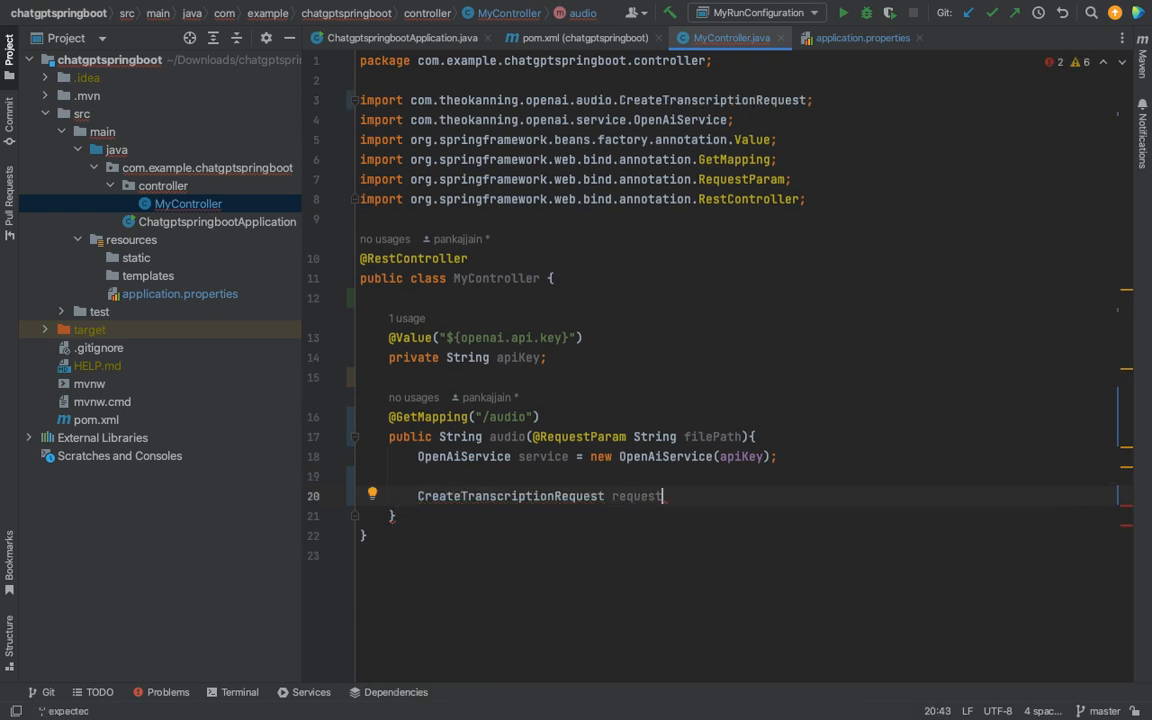
text(= new CreateTranscriptionRequest();)
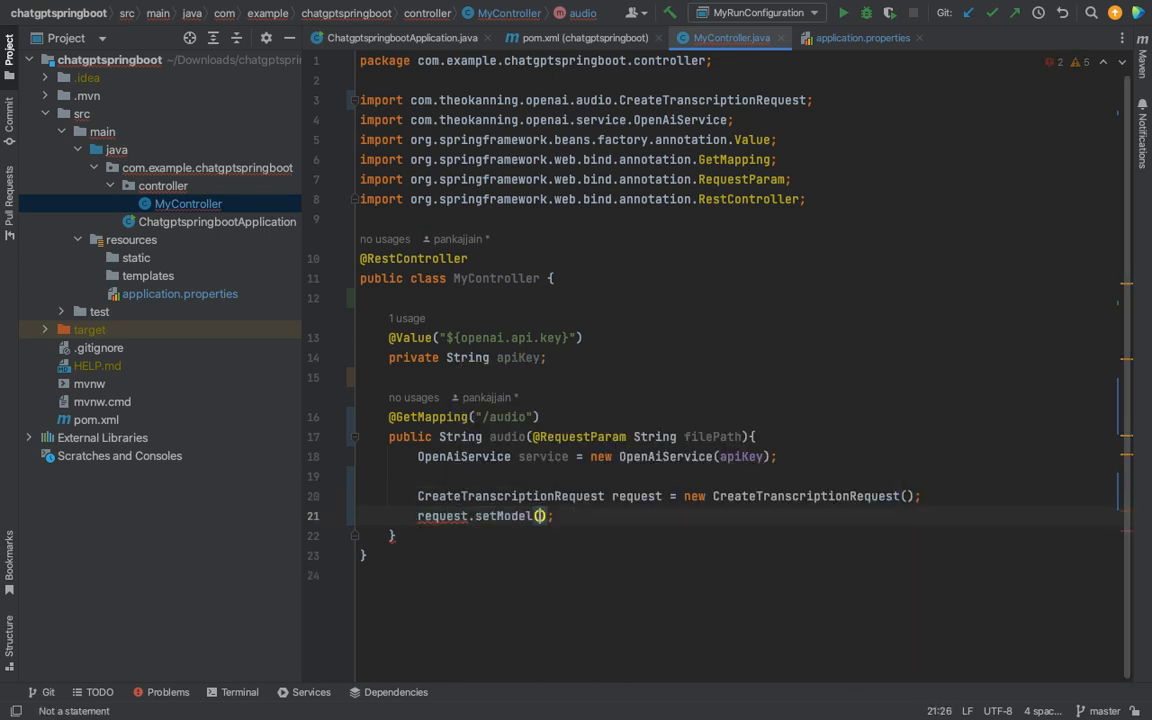
text("whisper-1")
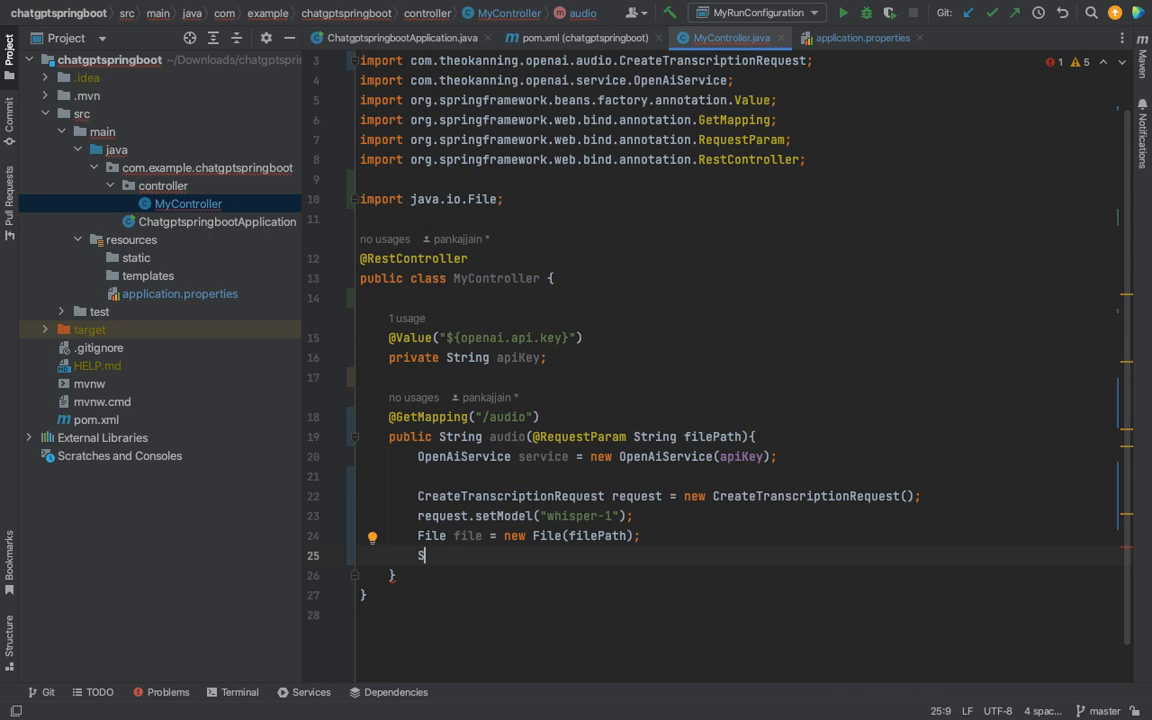
- Assign service.createTranscription(request, filePath).getText() to String transcription and return it
text(String transcription =)
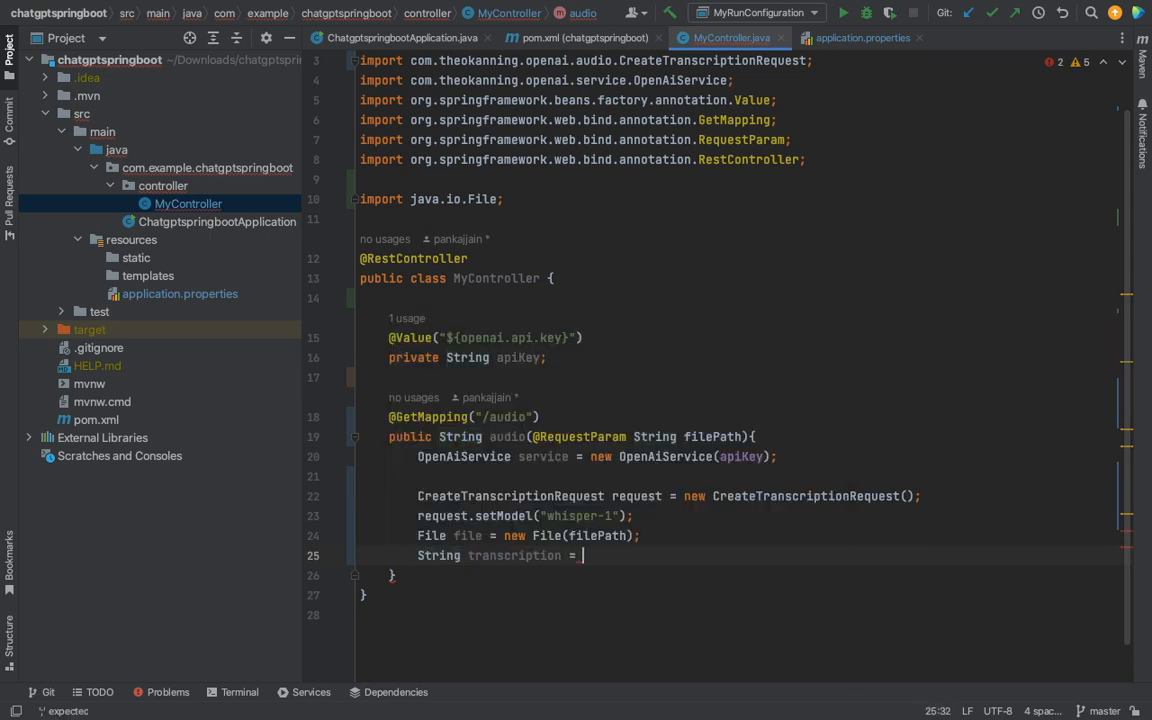
text(service.)
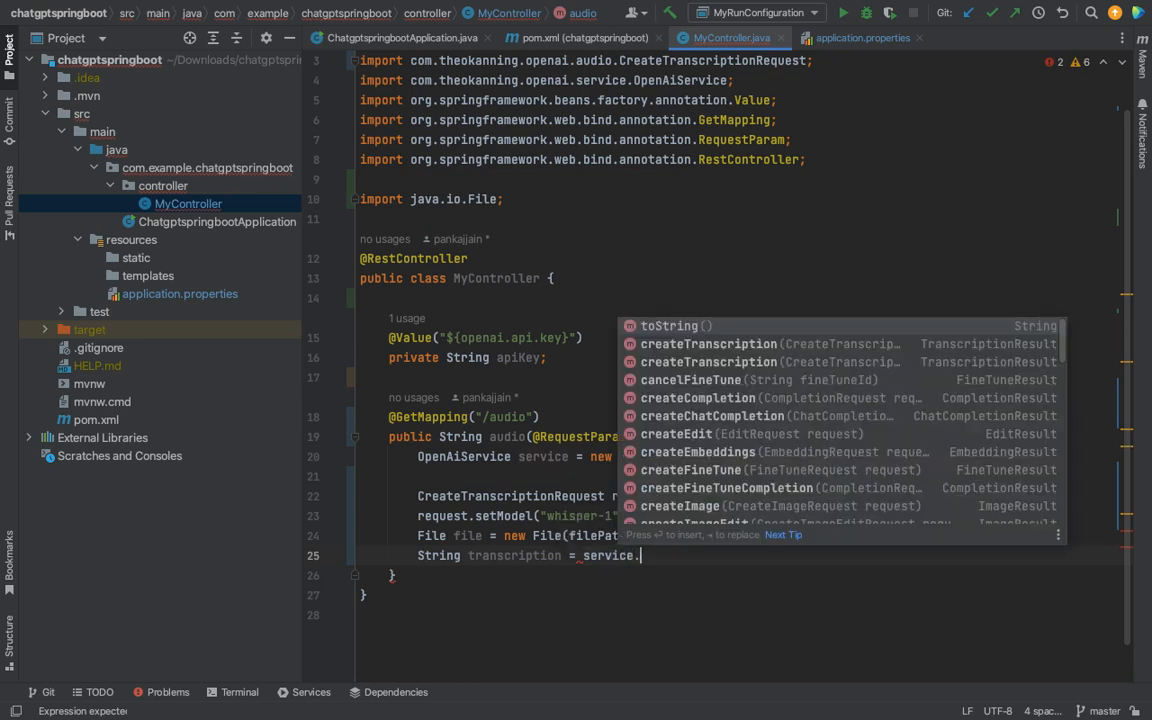
click(708, 344)
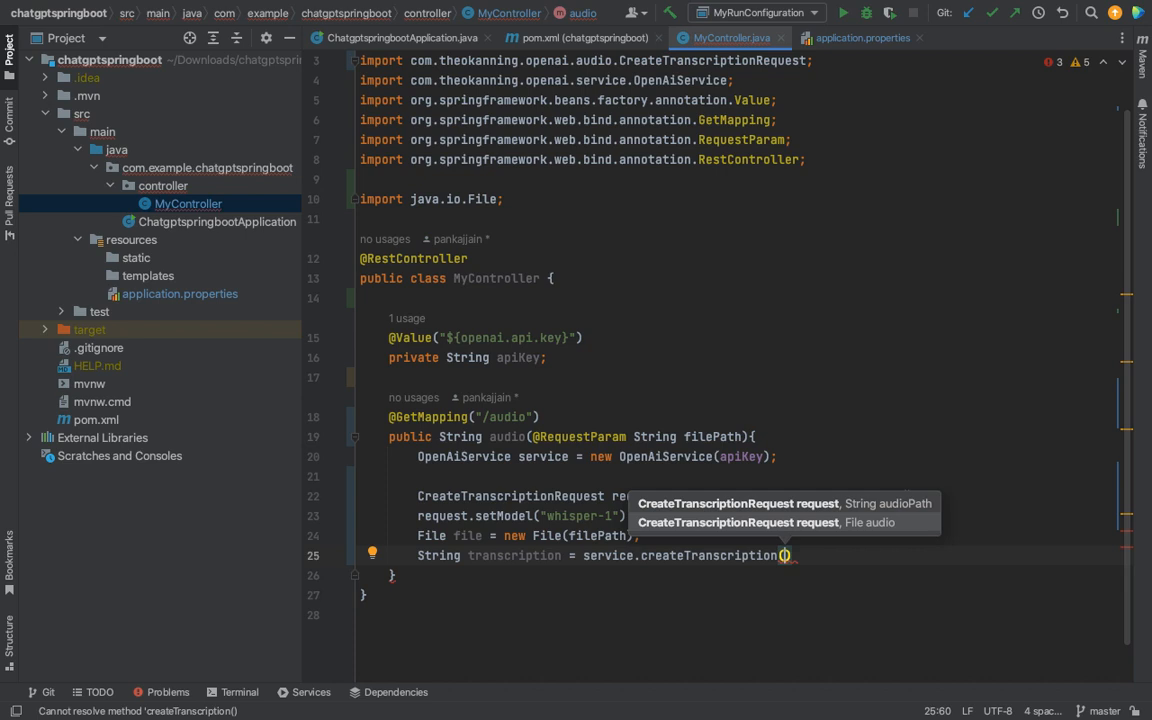
text(request,filePath)
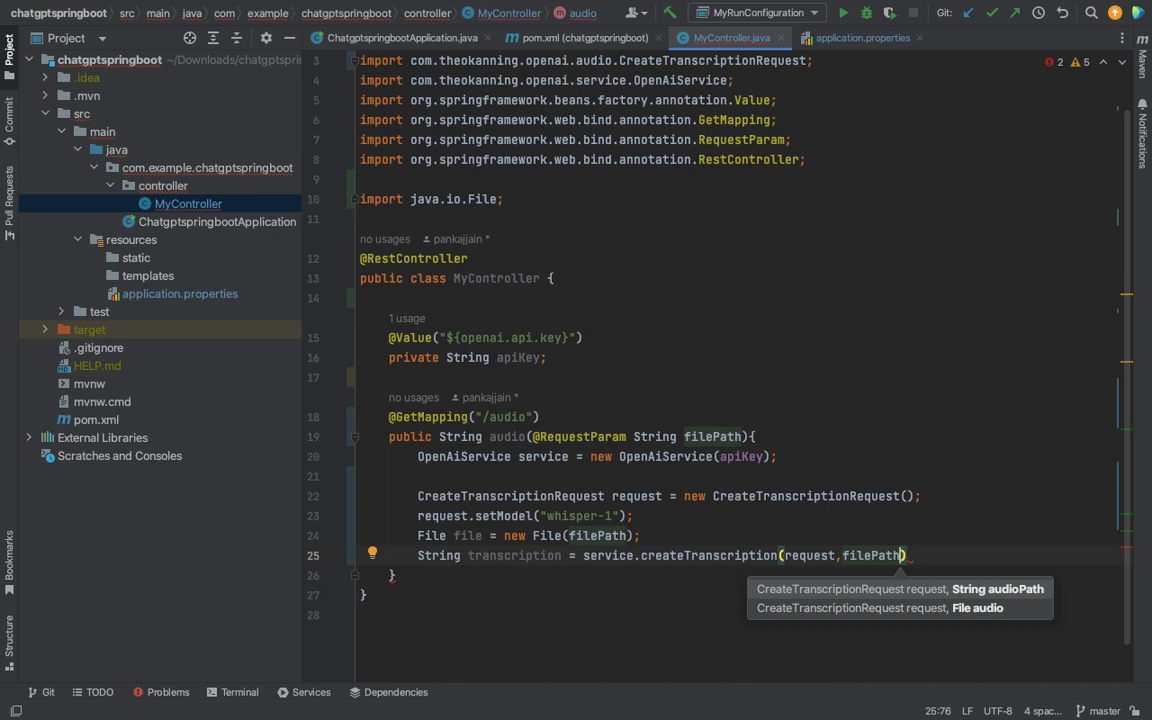
text(.getText())
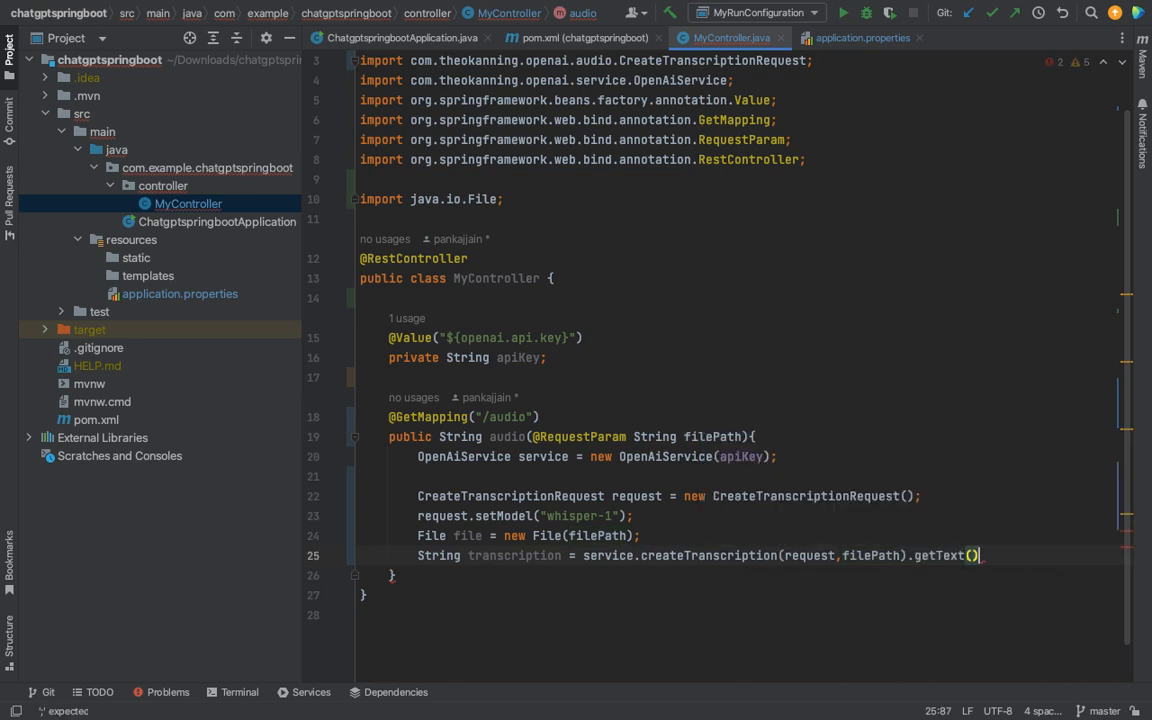
text(return transcription;)
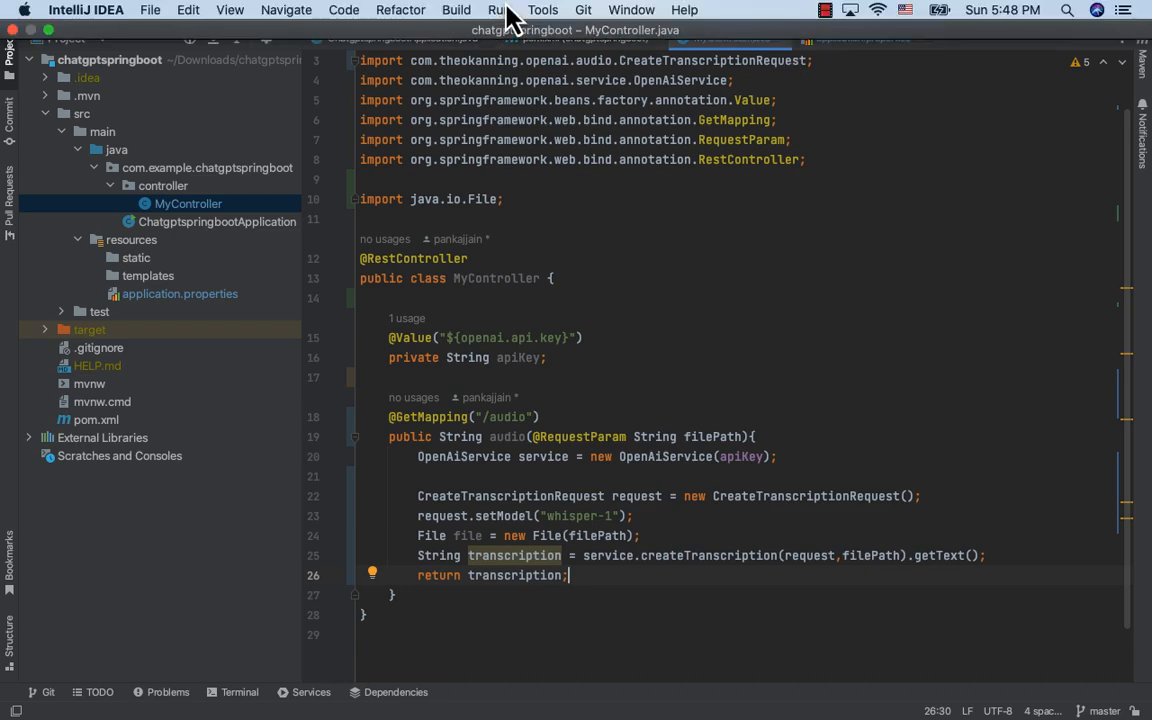
- Review MyRunConfiguration in Edit Configurations, keep it, and run the Spring Boot application
click(496, 8)
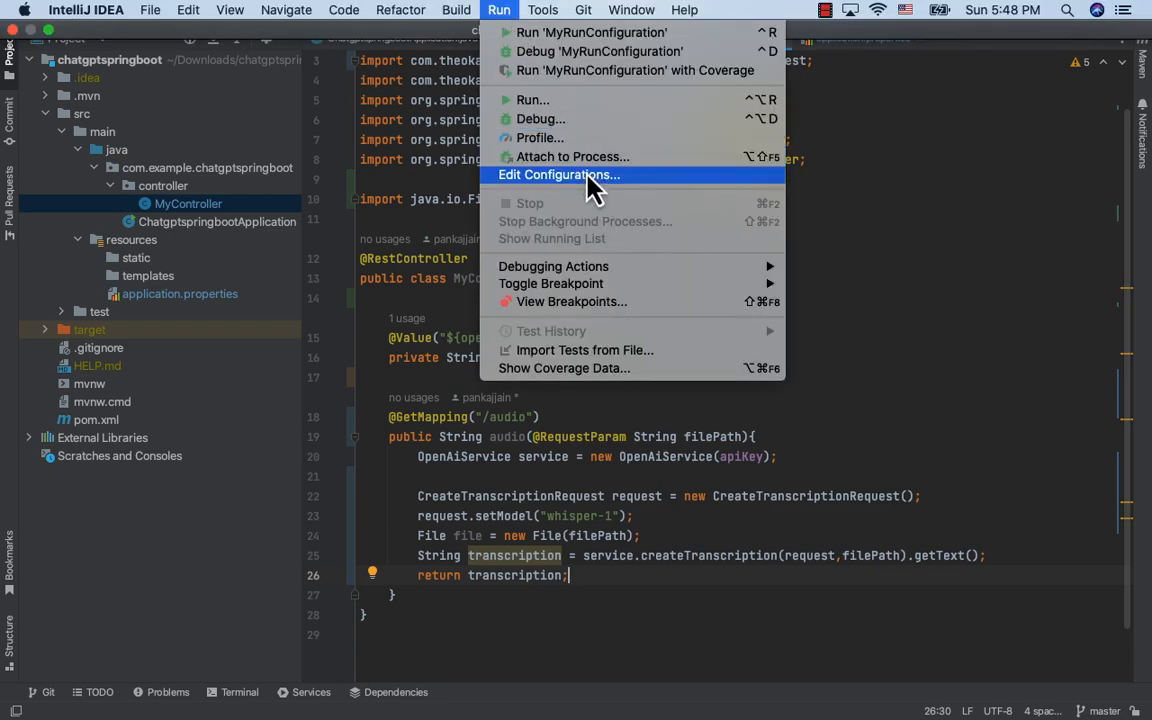
click(558, 176)
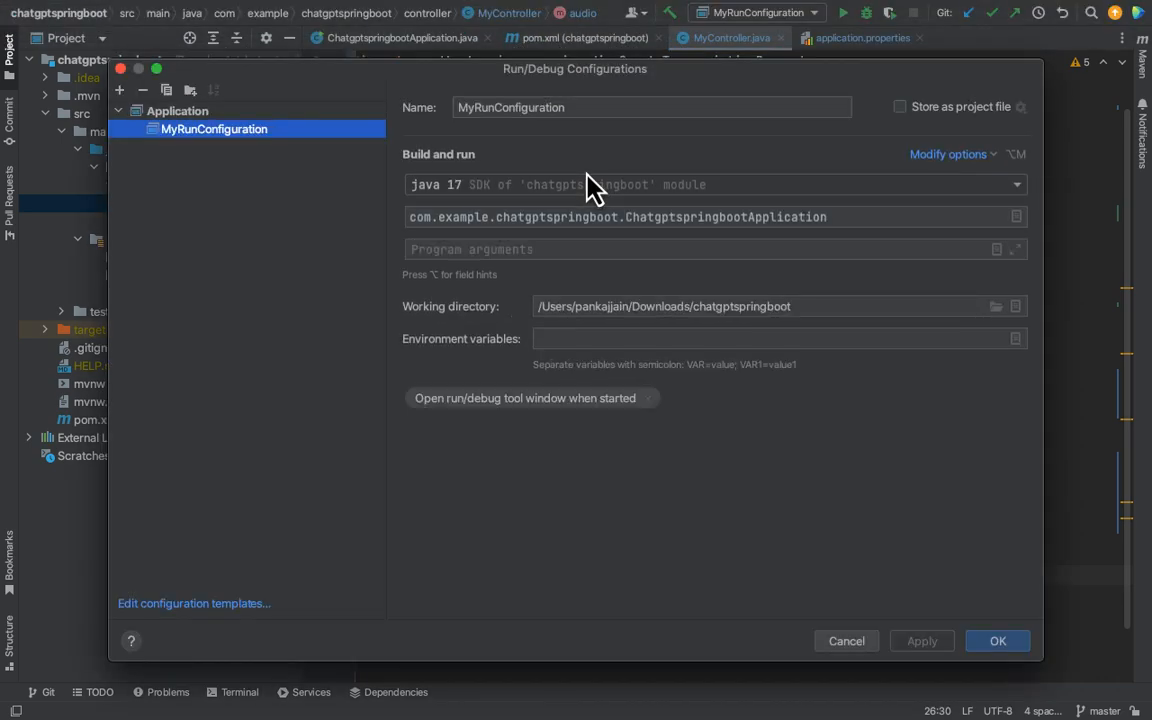
mouse_move(856, 596)
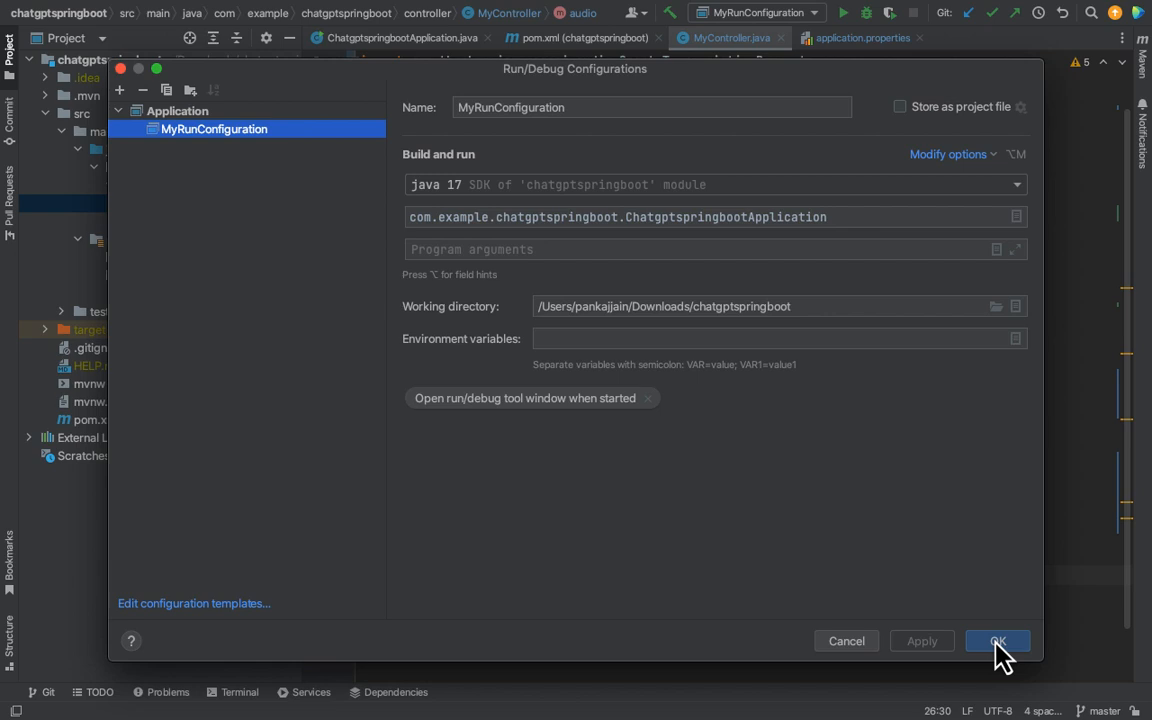
click(1004, 640)
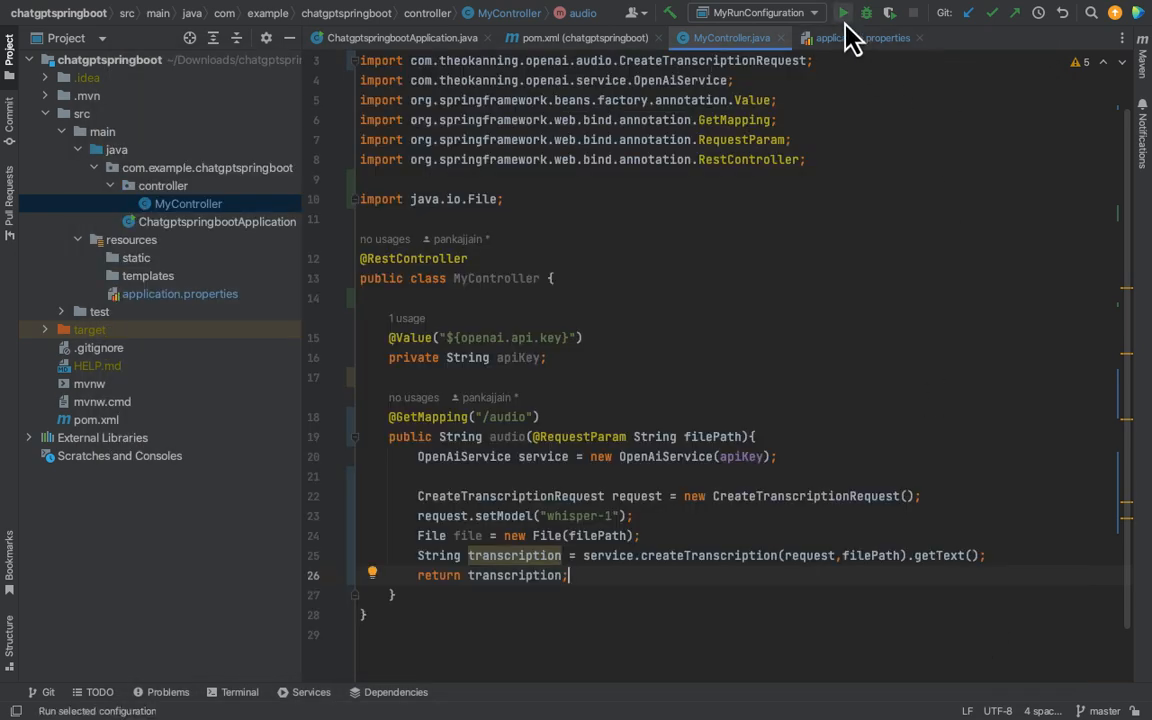
click(836, 12)
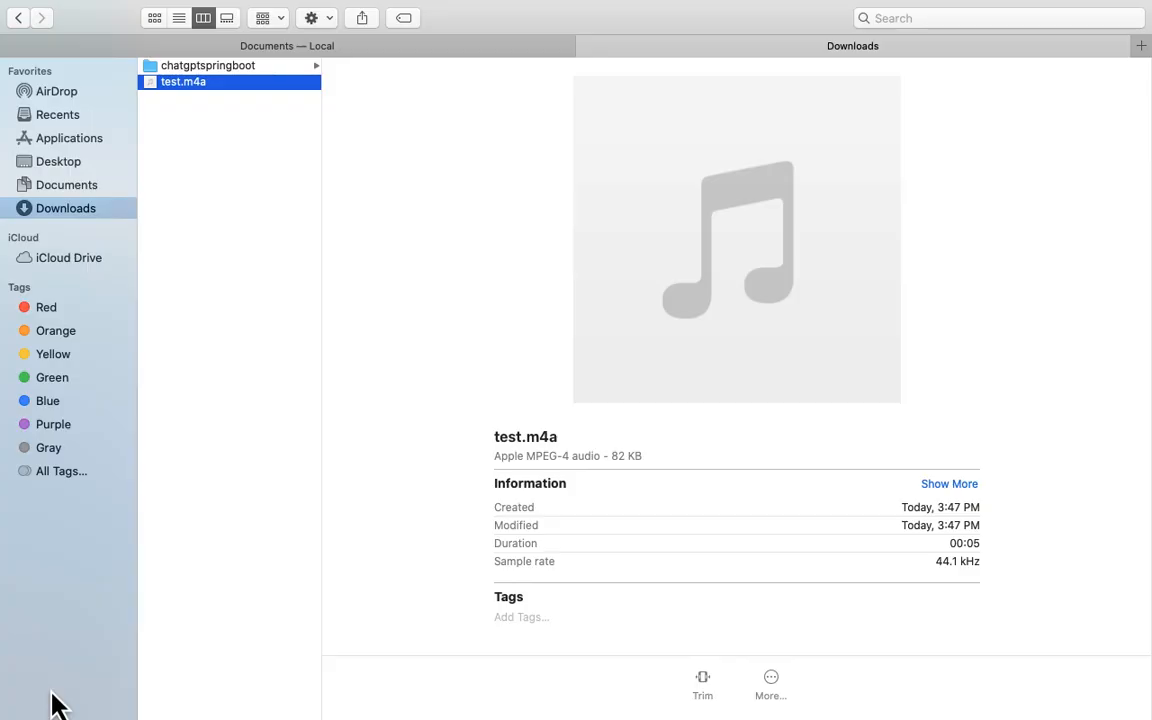
mouse_move(148, 122)
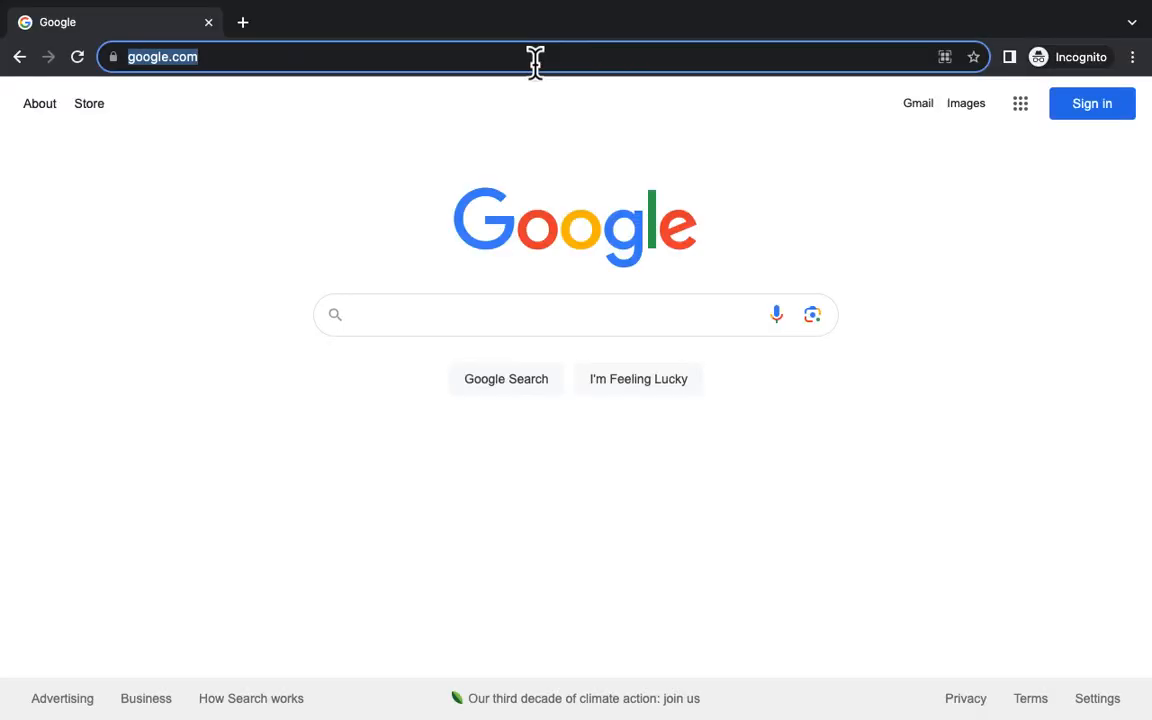
text(http://localhost:8080/audio?filePath=/Users/pankajjain/Downloads/test.m4a)
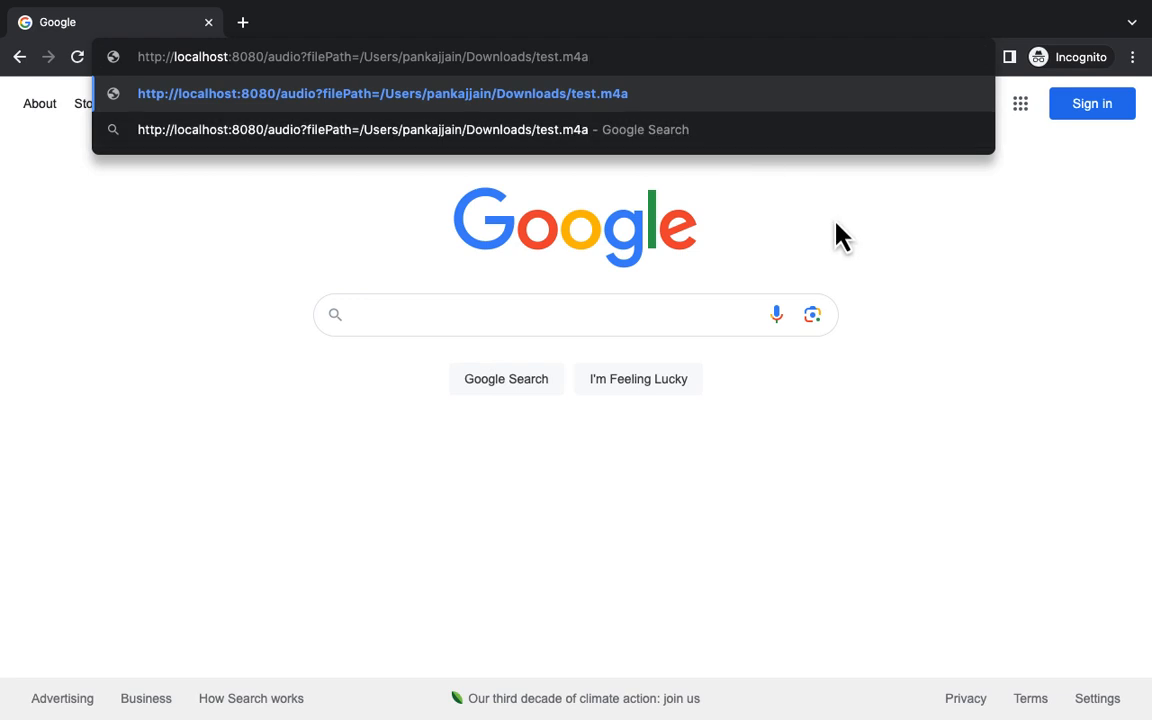